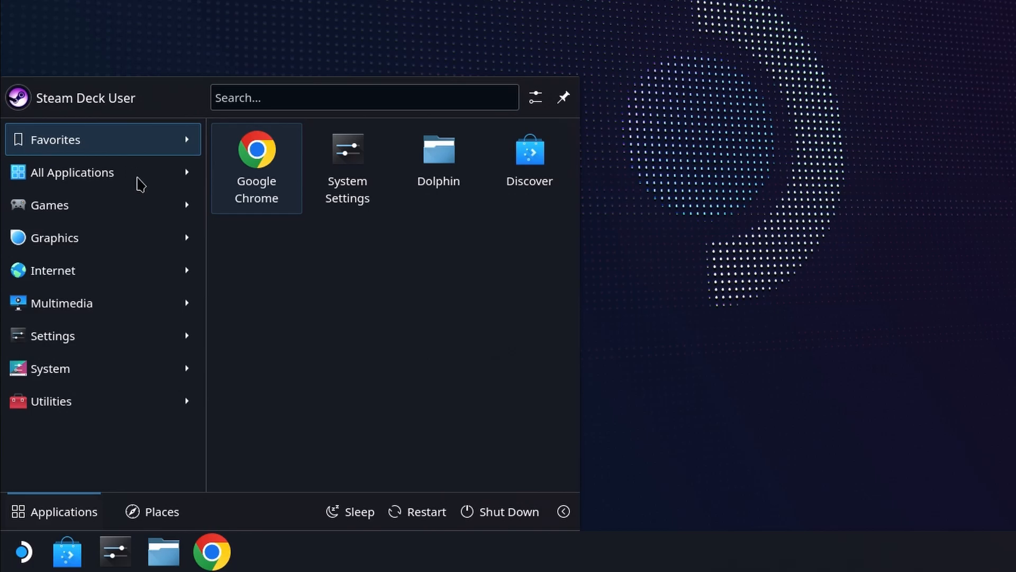
Launch RPCS3 from the All Applications list in the KDE Plasma launcher.
click(71, 171)
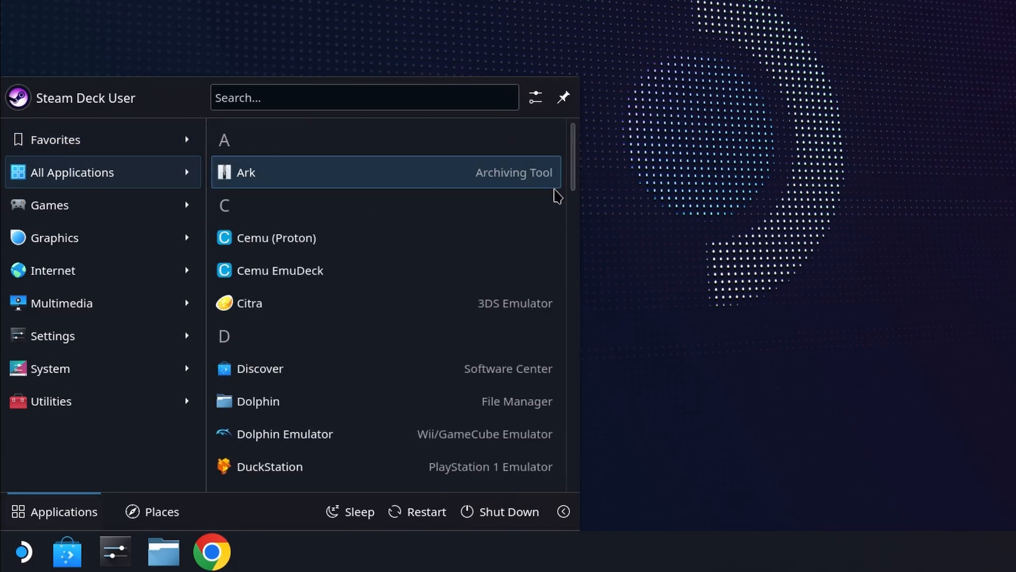
scroll(down, 3)
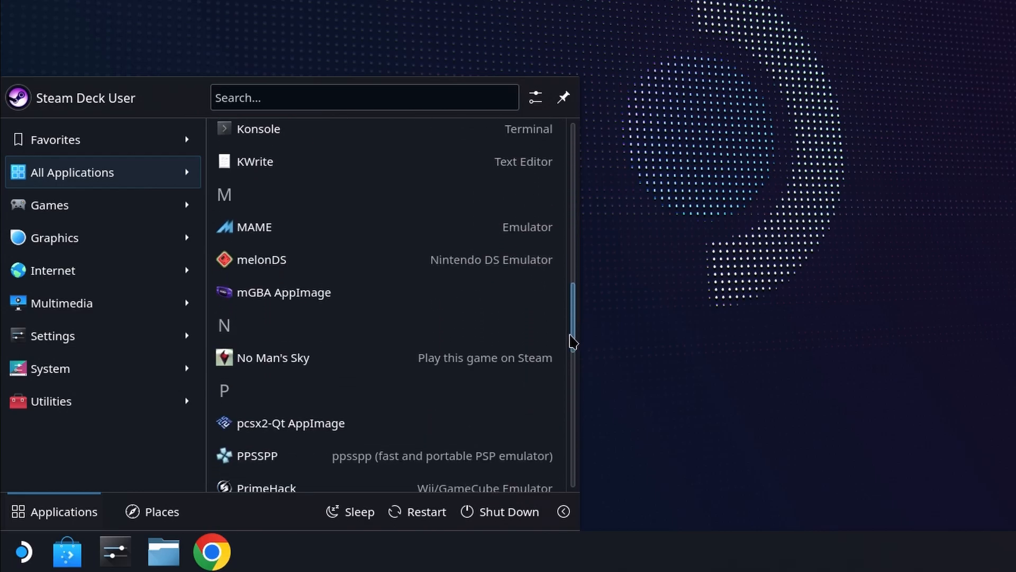
scroll(down, 3)
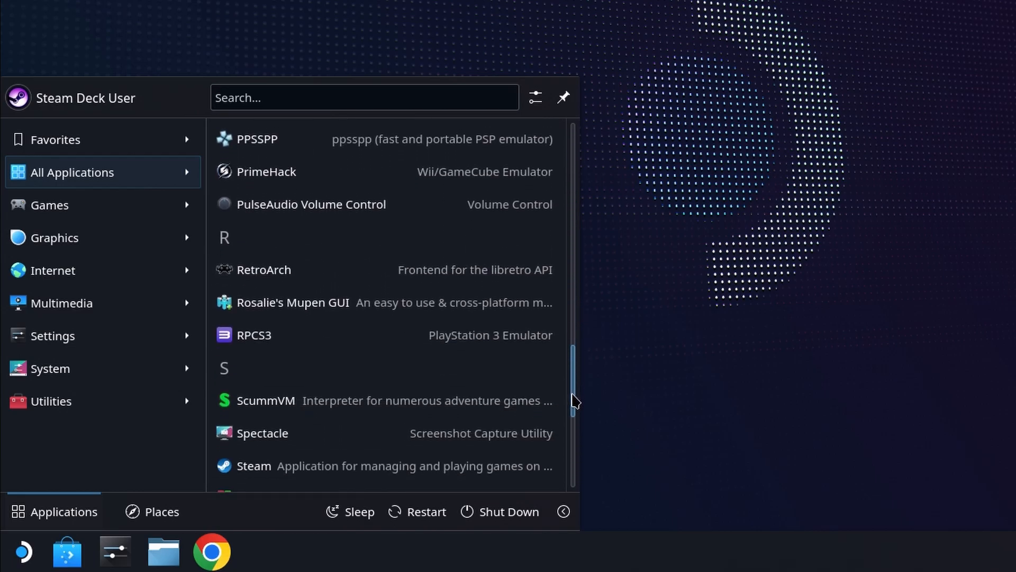
mouse_move(459, 342)
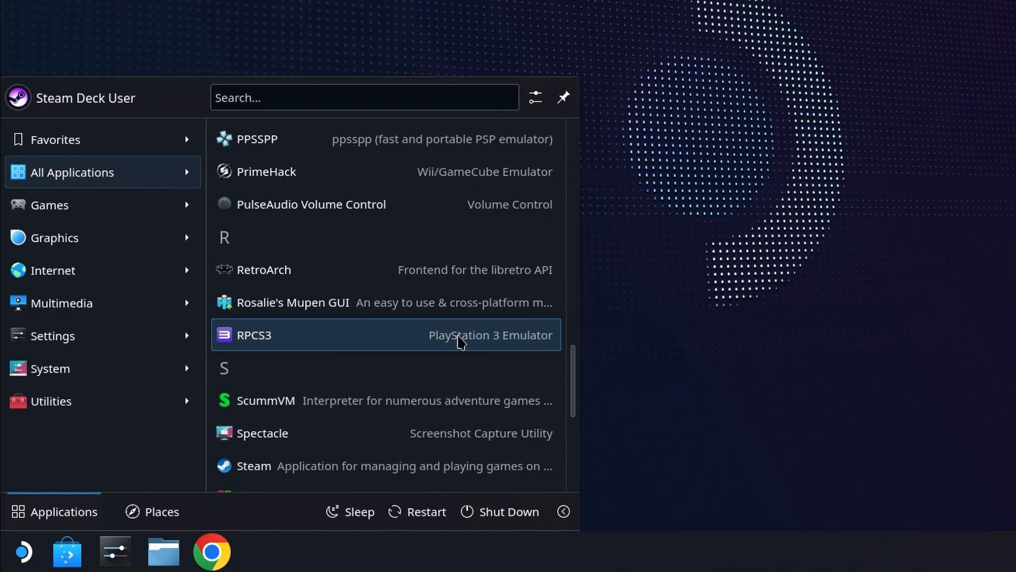
click(253, 334)
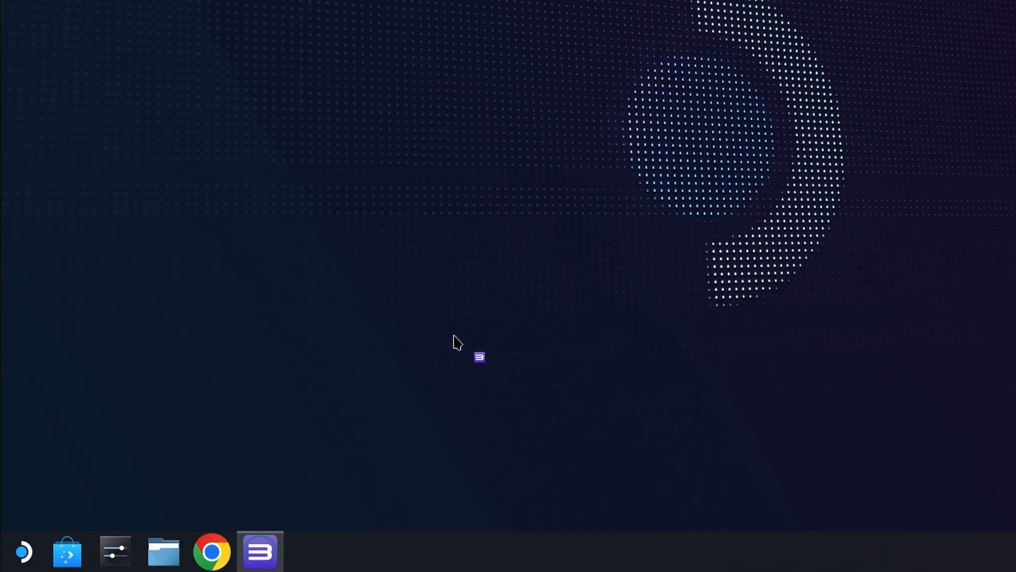
Bring up RPCS3's main window with its empty game list and its File menu.
click(260, 551)
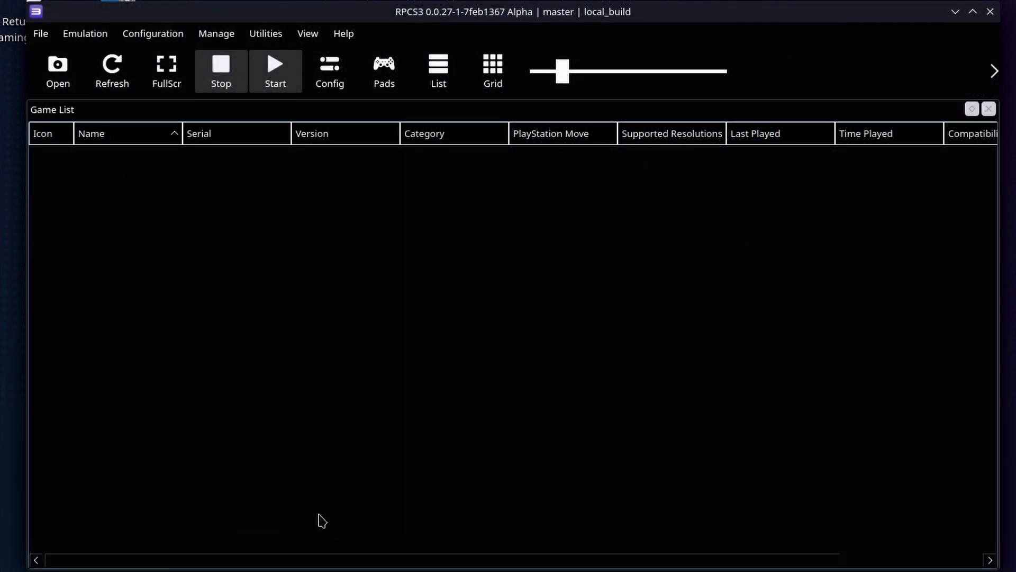
mouse_move(201, 121)
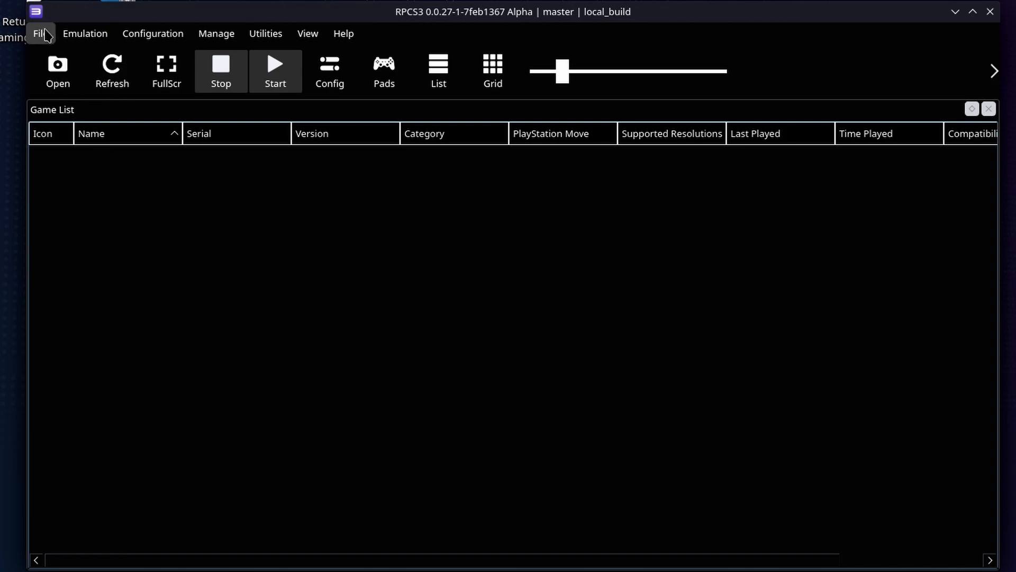
click(39, 33)
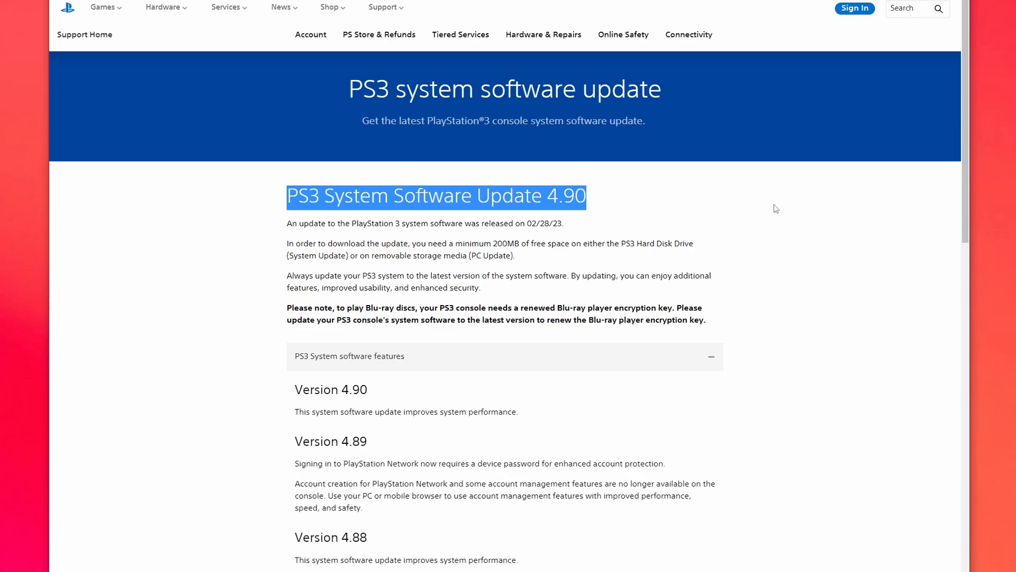
mouse_move(879, 217)
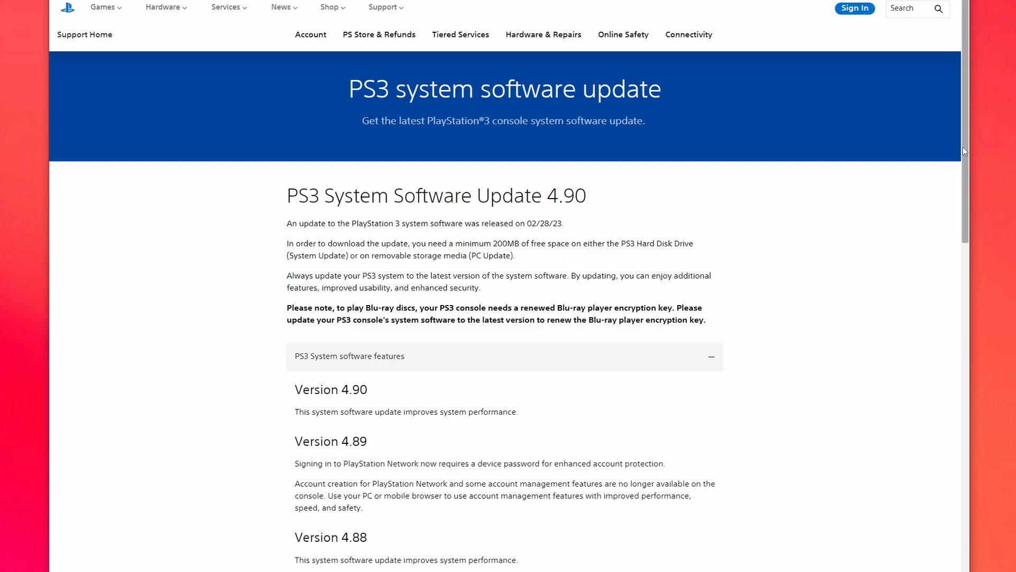
Expand the 'Update using a computer' section on Sony's PS3 system software page.
scroll(down, 3)
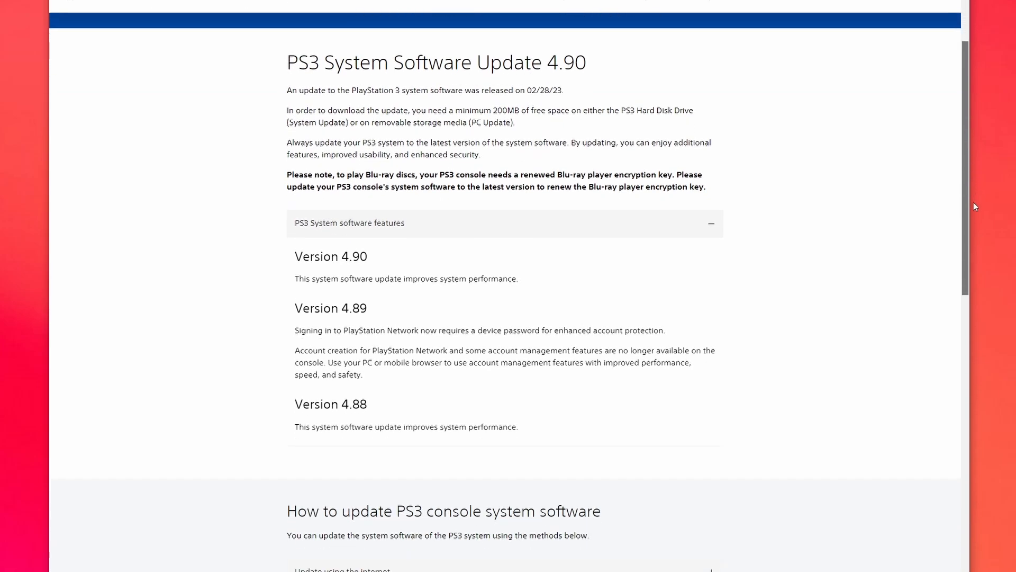
scroll(down, 3)
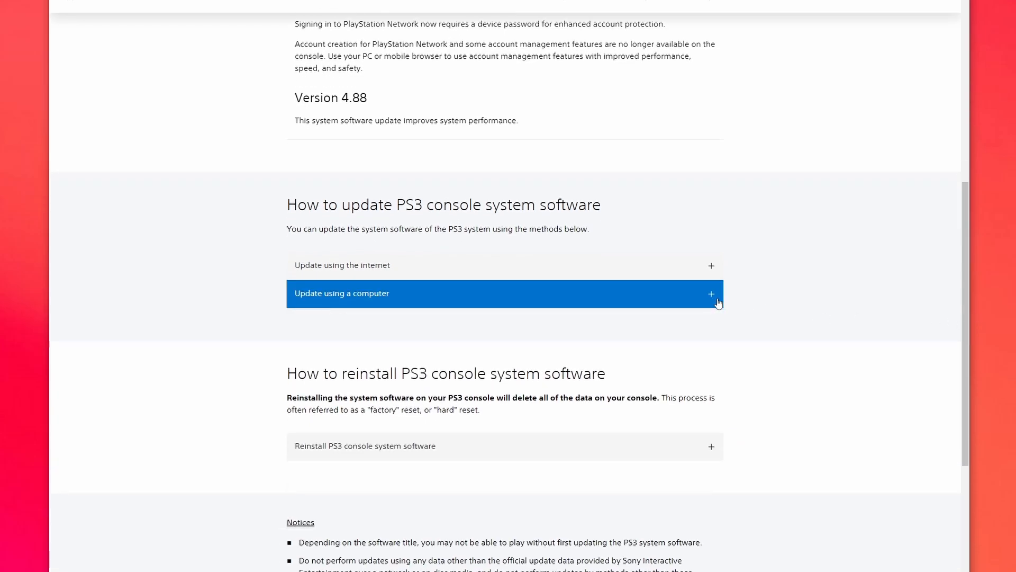
click(503, 293)
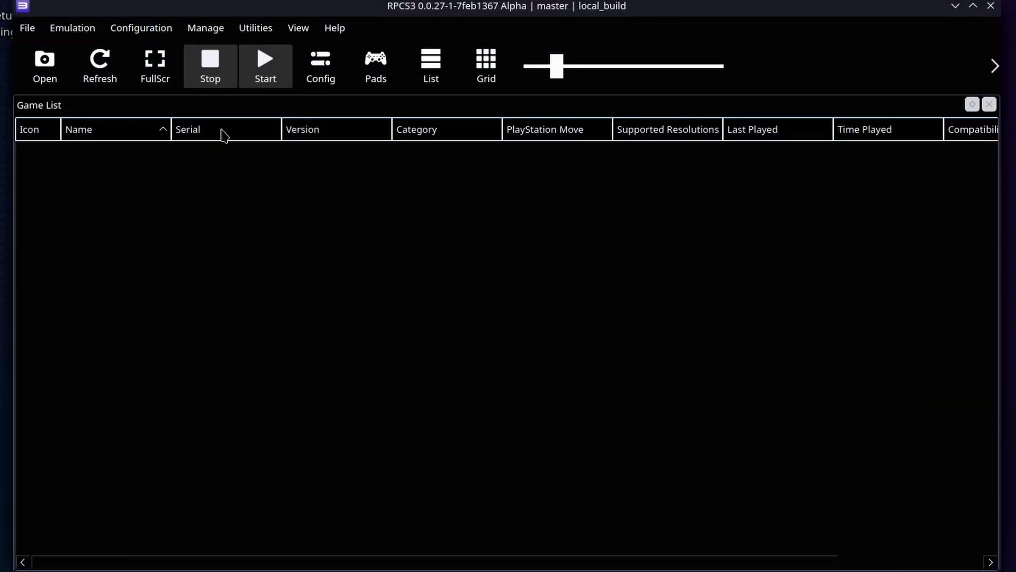
mouse_move(106, 215)
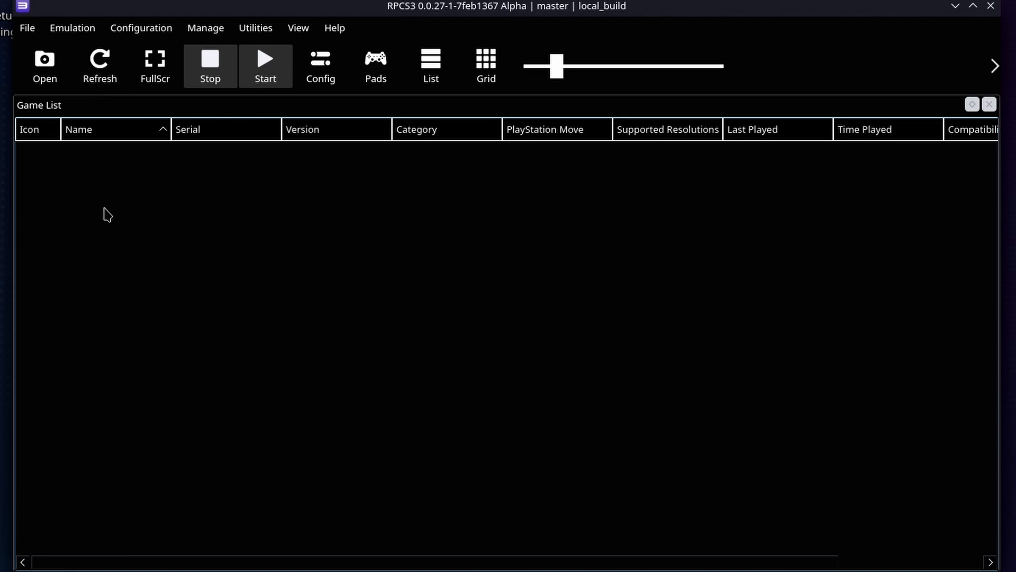
mouse_move(45, 61)
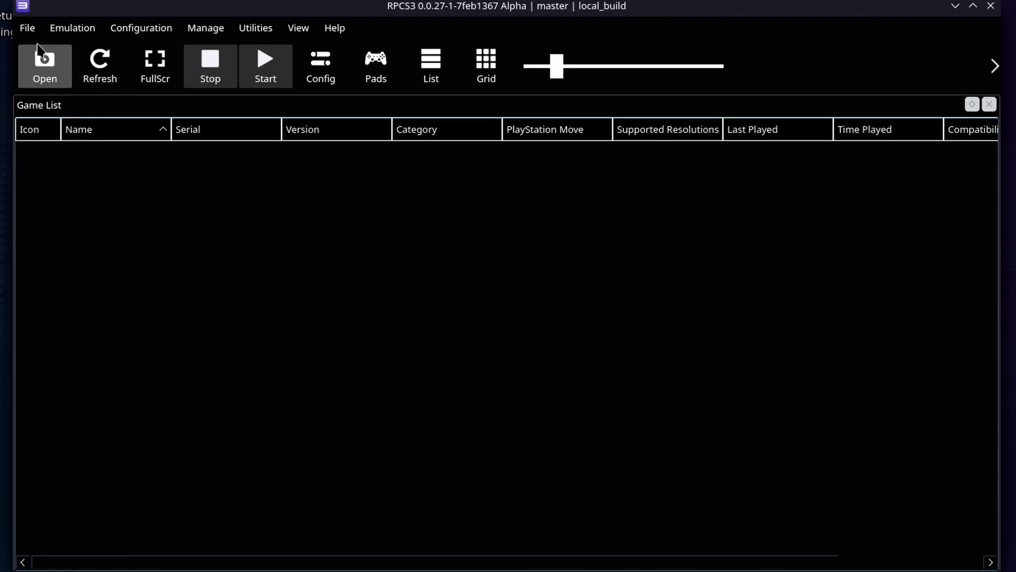
Start Install Firmware from the File menu and look in Desktop for PS3UPDAT.PUP.
click(27, 28)
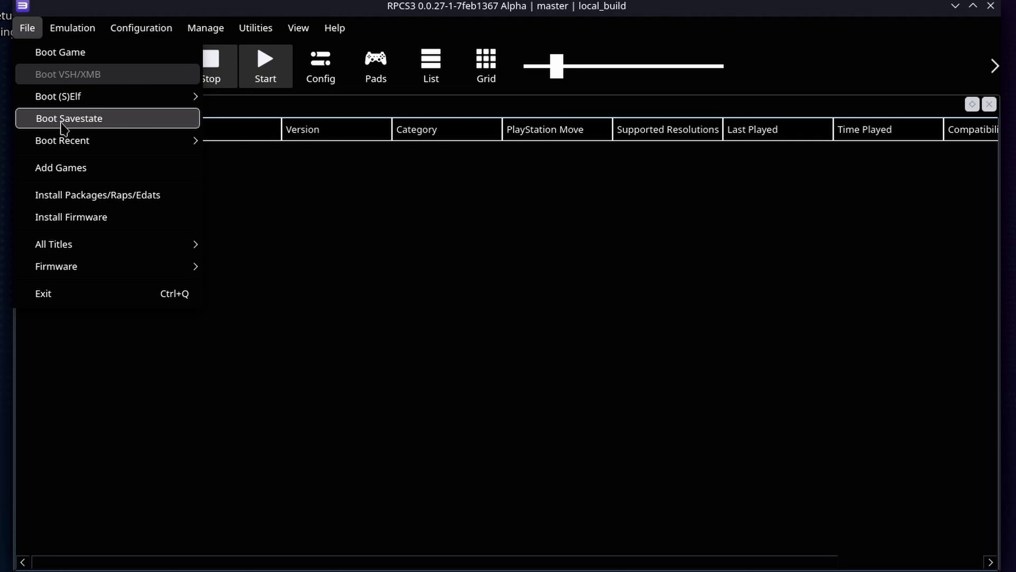
mouse_move(82, 216)
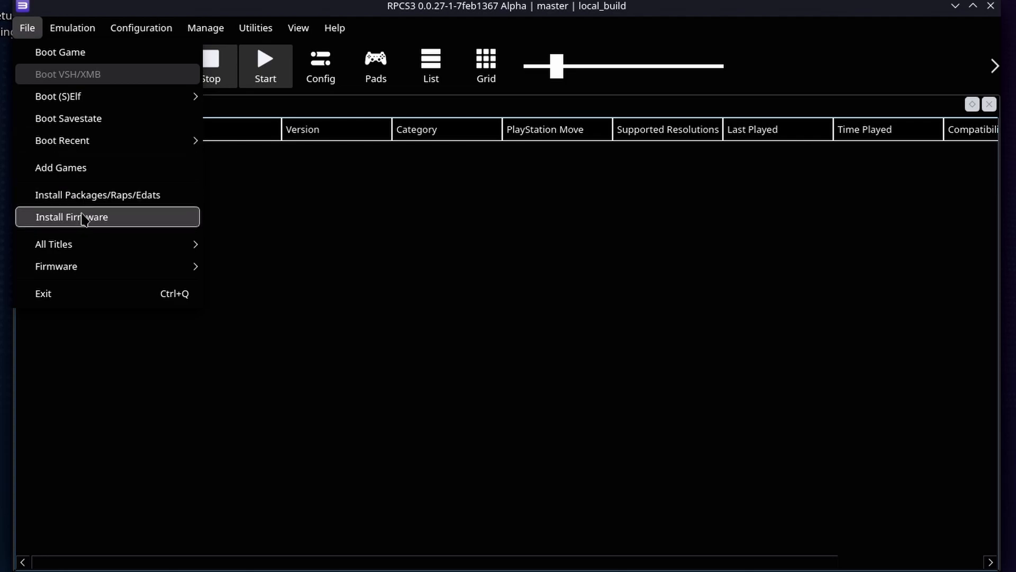
mouse_move(97, 230)
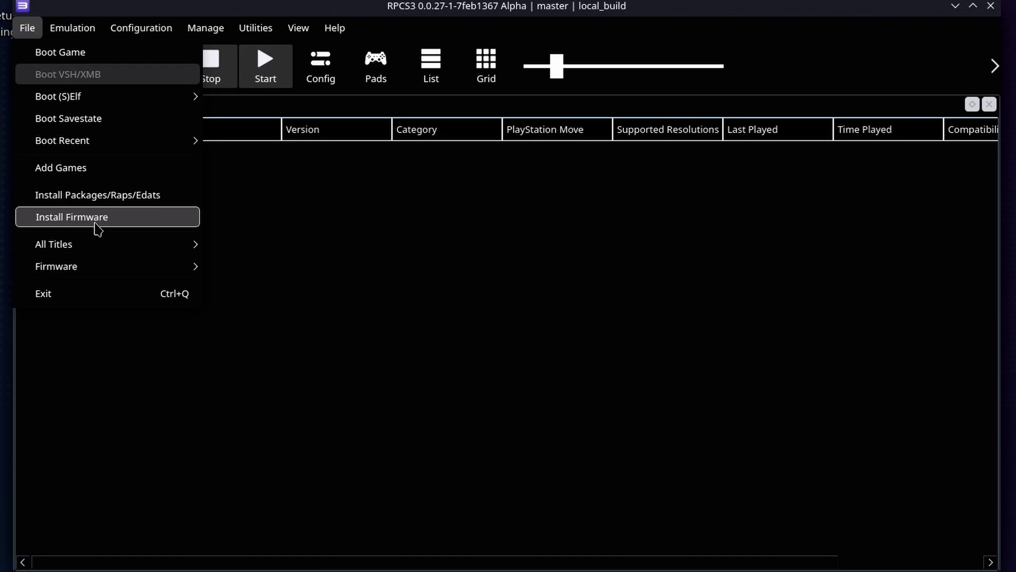
click(72, 216)
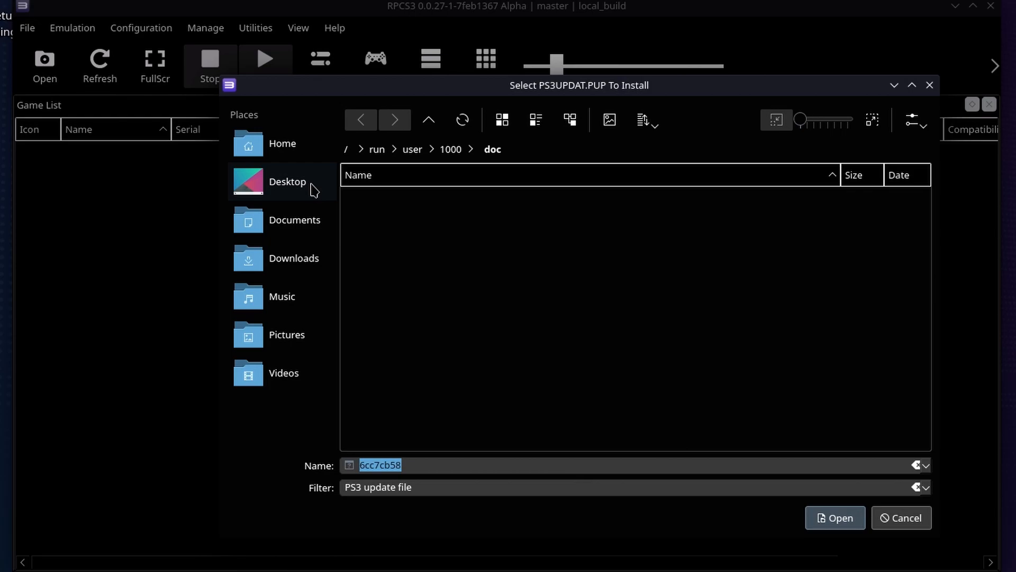
click(287, 181)
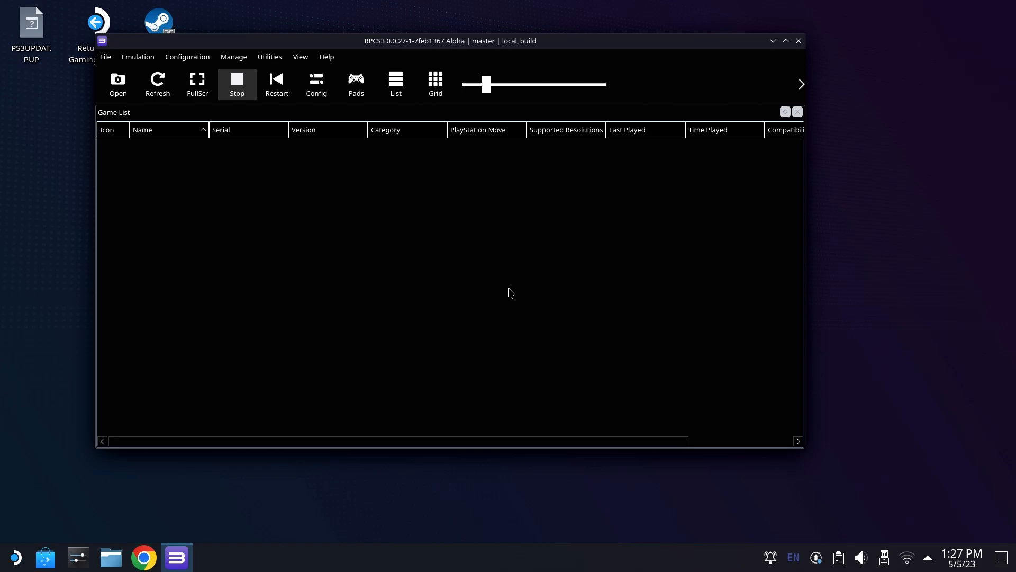
mouse_move(455, 195)
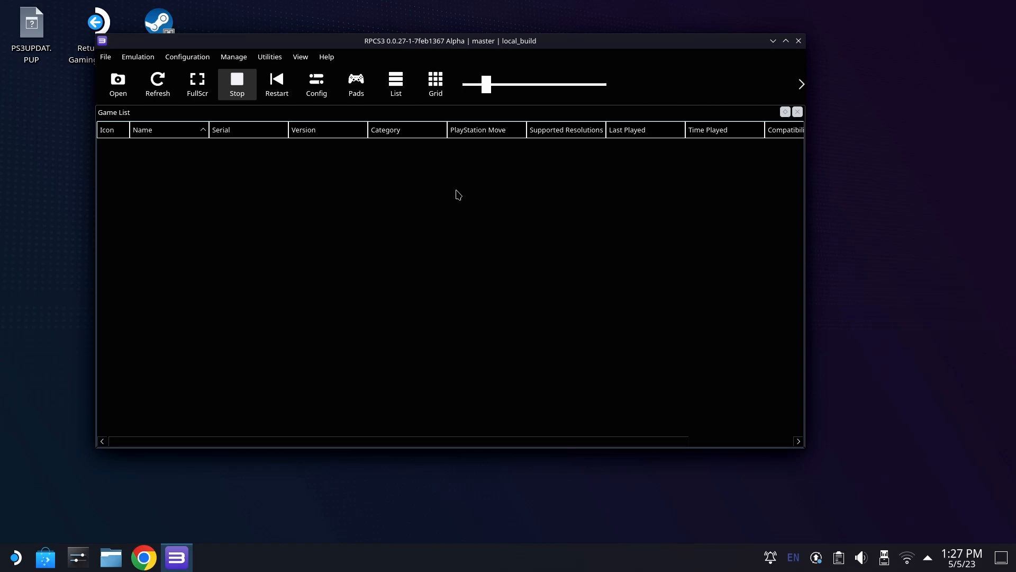
mouse_move(764, 66)
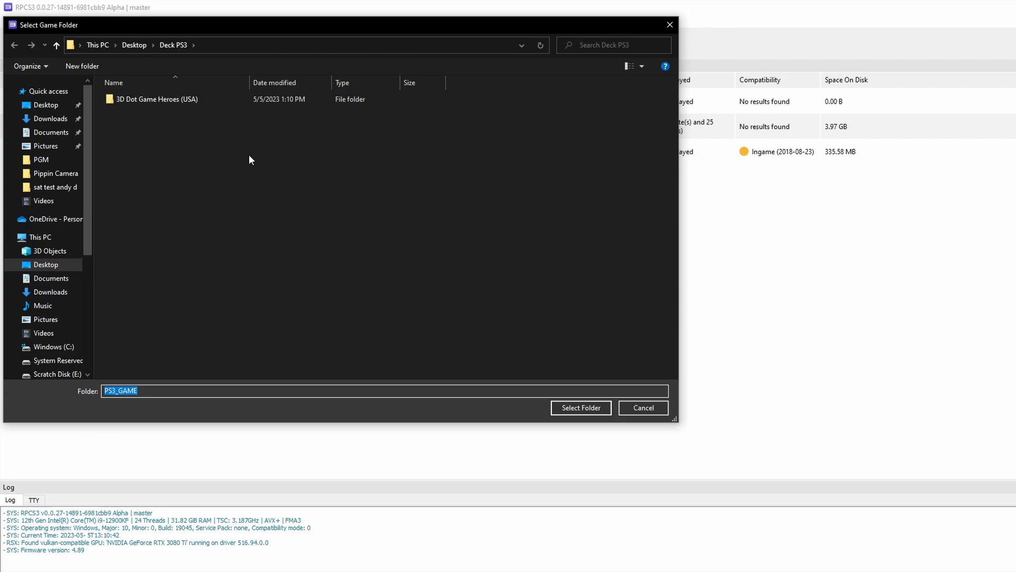
Add 3D Dot Game Heroes (USA) by selecting its PS3_GAME folder as the game folder.
click(157, 98)
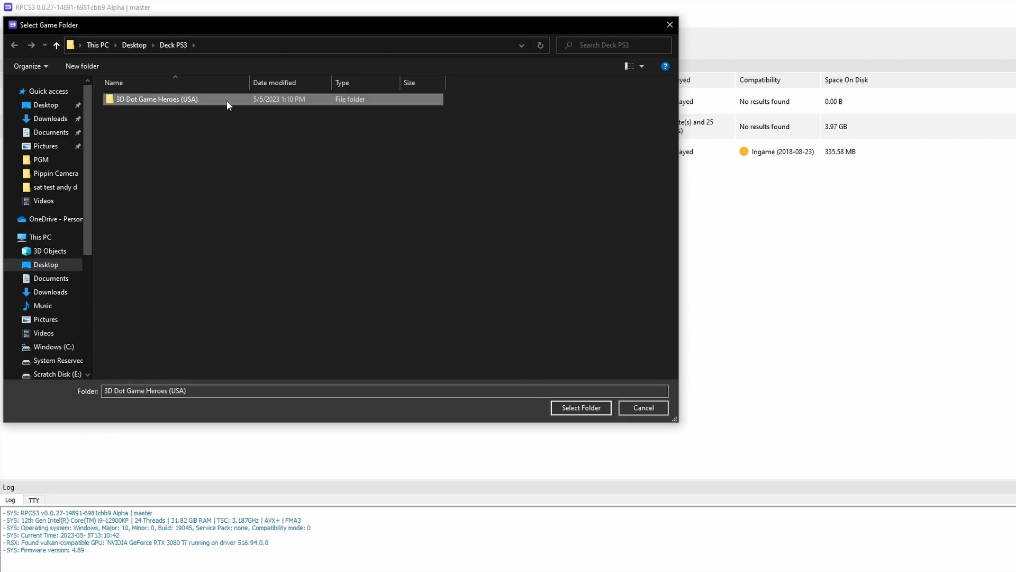
double_click(155, 99)
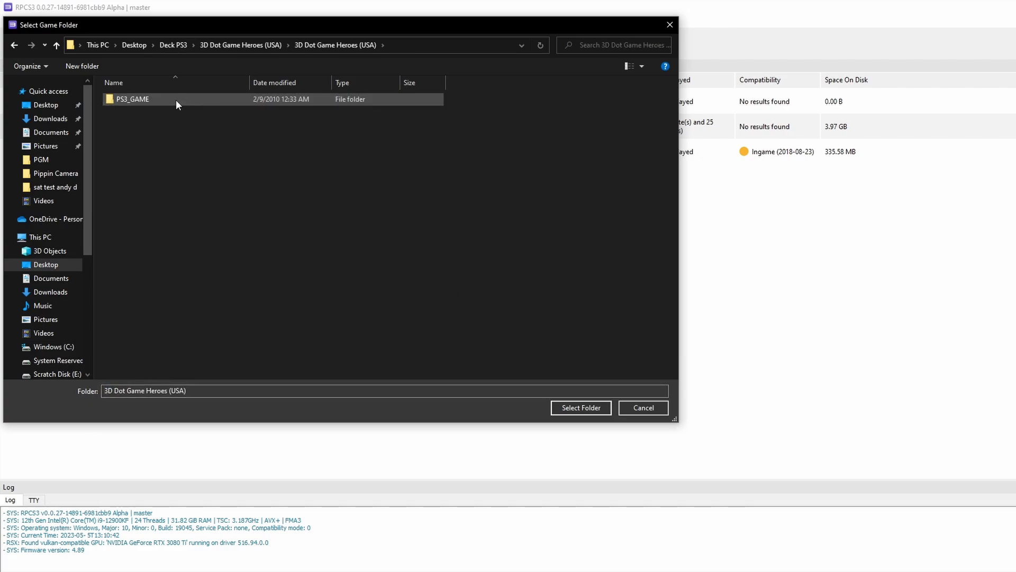
double_click(134, 98)
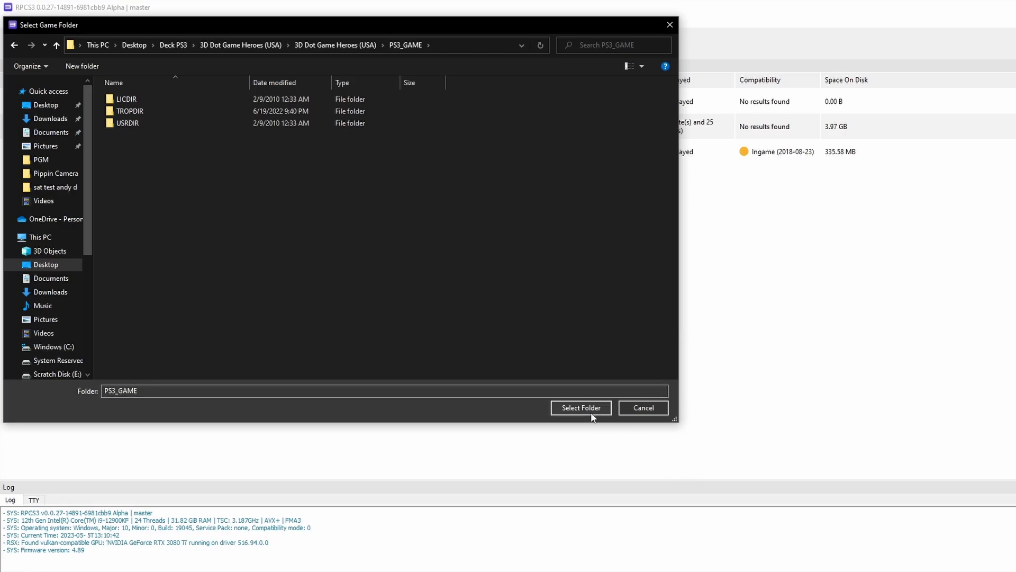
click(579, 408)
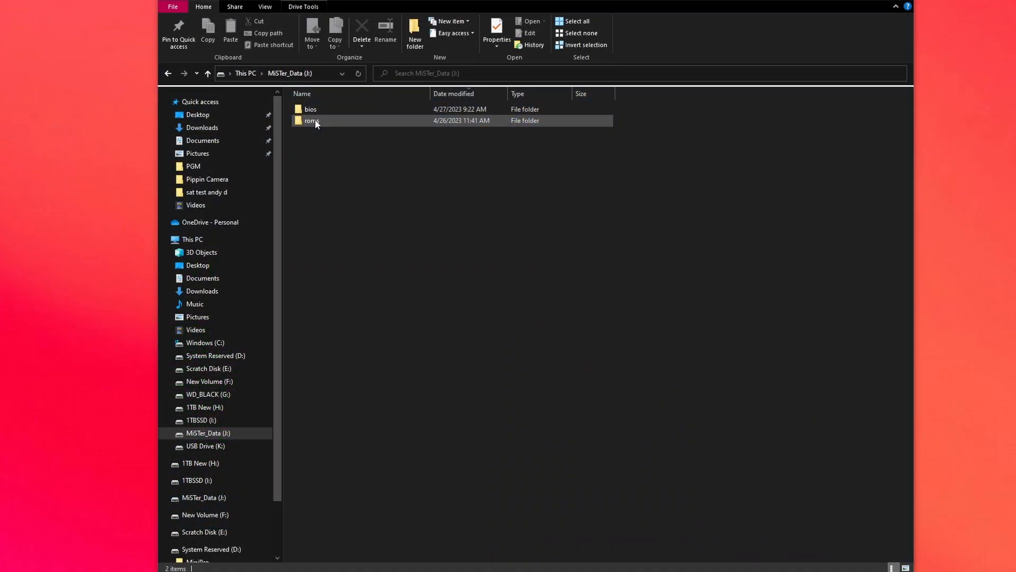
Go into roms\ps3 on MiSTer_Data and open systeminfo.txt in Notepad.
double_click(311, 121)
text(doom)
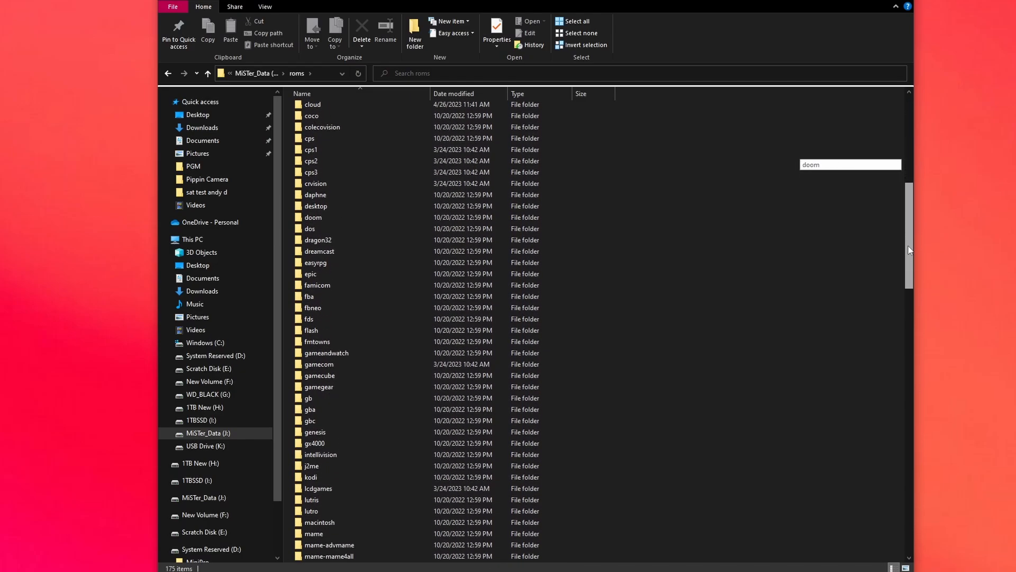
scroll(down, 3)
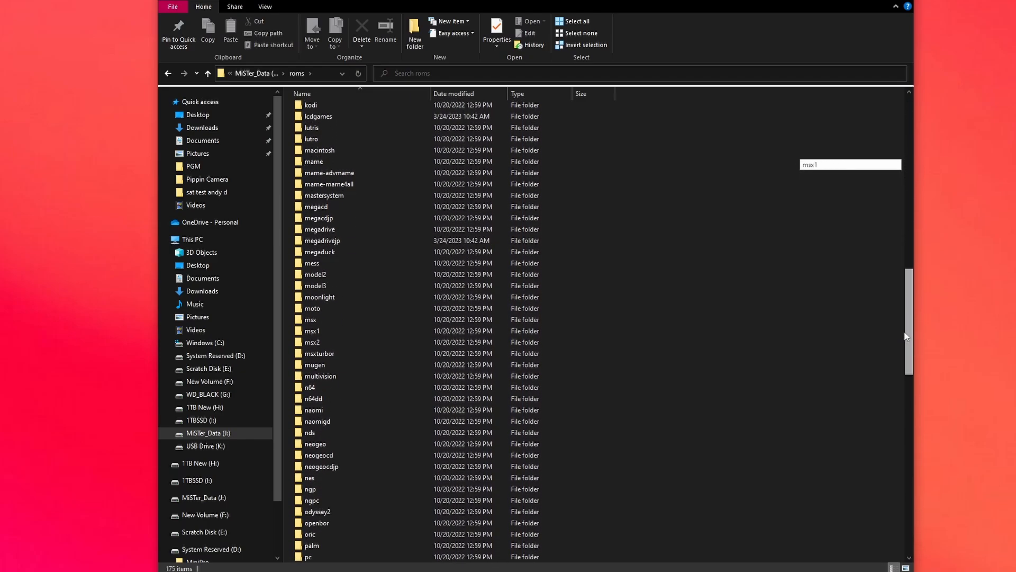
scroll(down, 3)
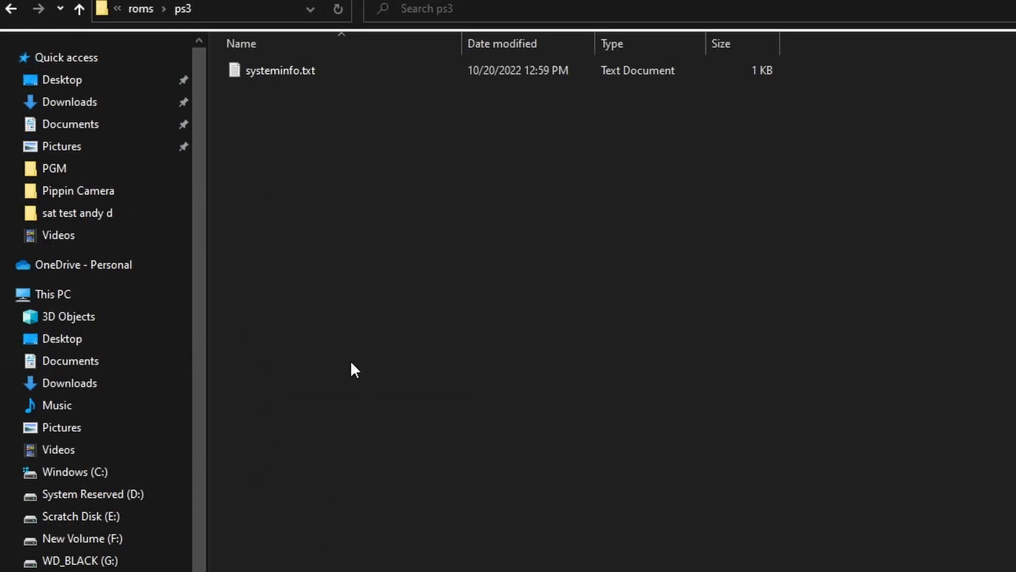
double_click(279, 70)
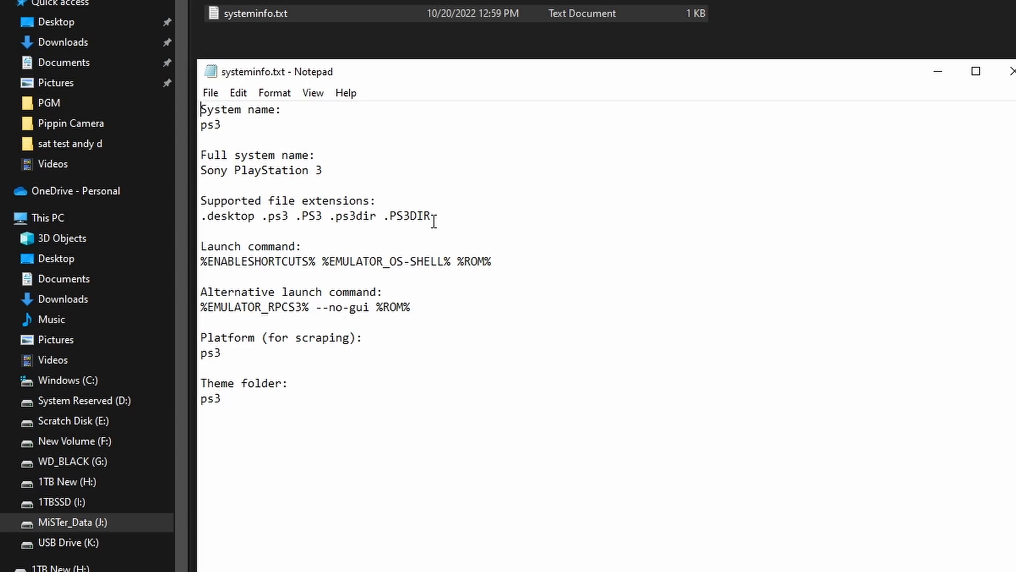
Highlight the supported file extensions line (.ps3dir etc.) and bring up the folder context menu.
drag(201, 216, 428, 216)
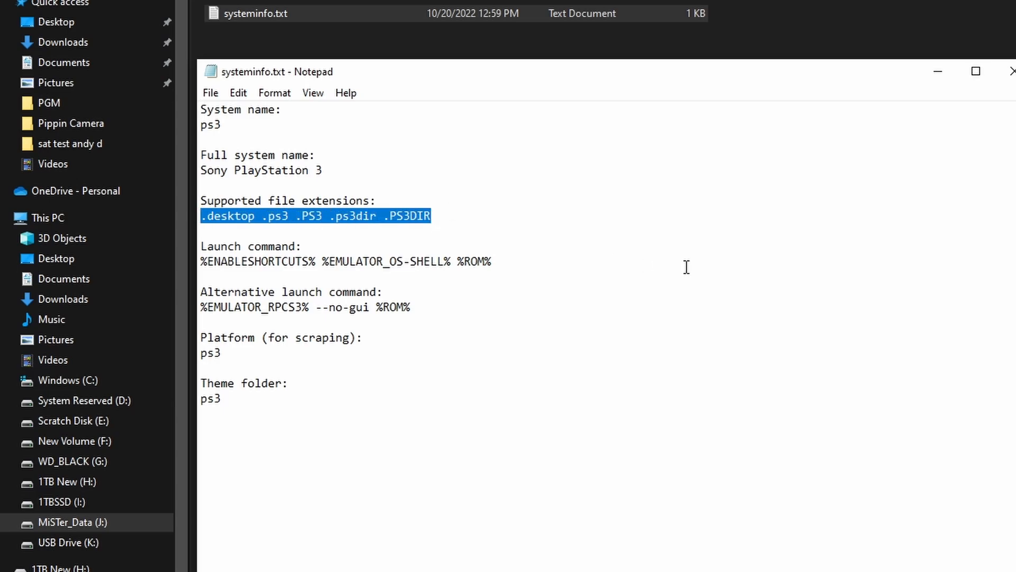
right_click(247, 57)
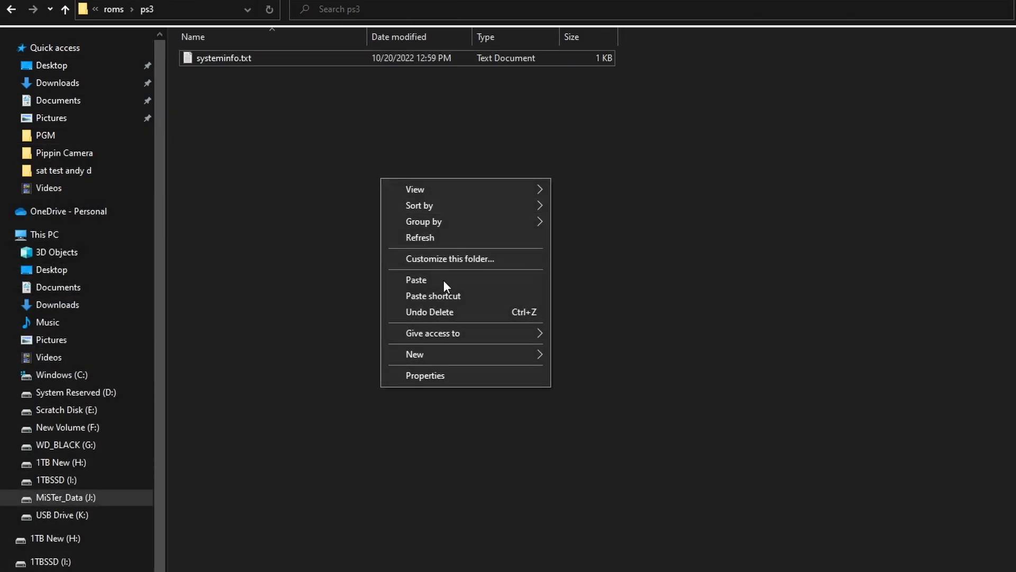
click(416, 279)
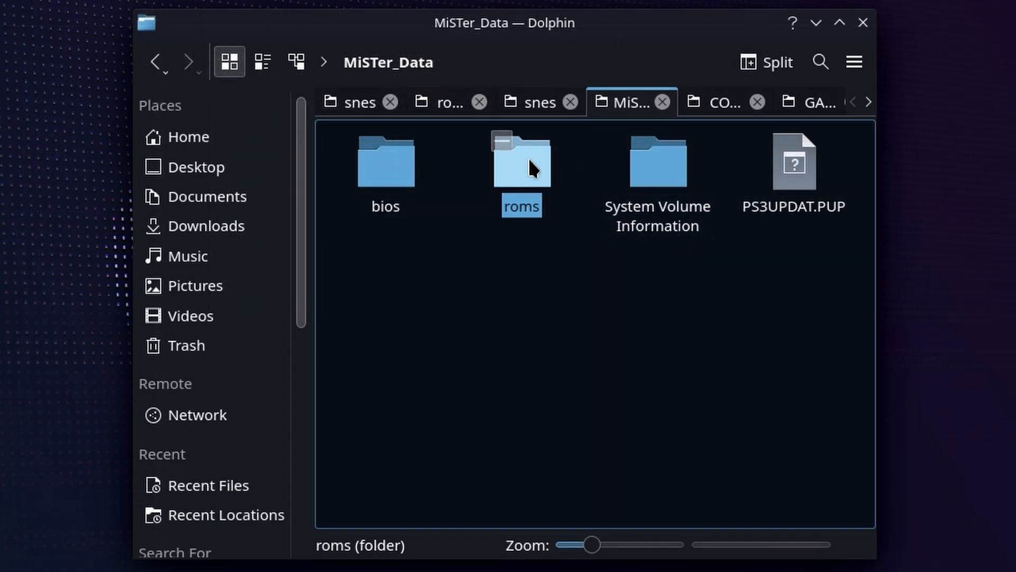
Cut the 3D Dot Game Heroes (USA) folder from MiSTer_Data's roms/ps3 folder.
double_click(520, 160)
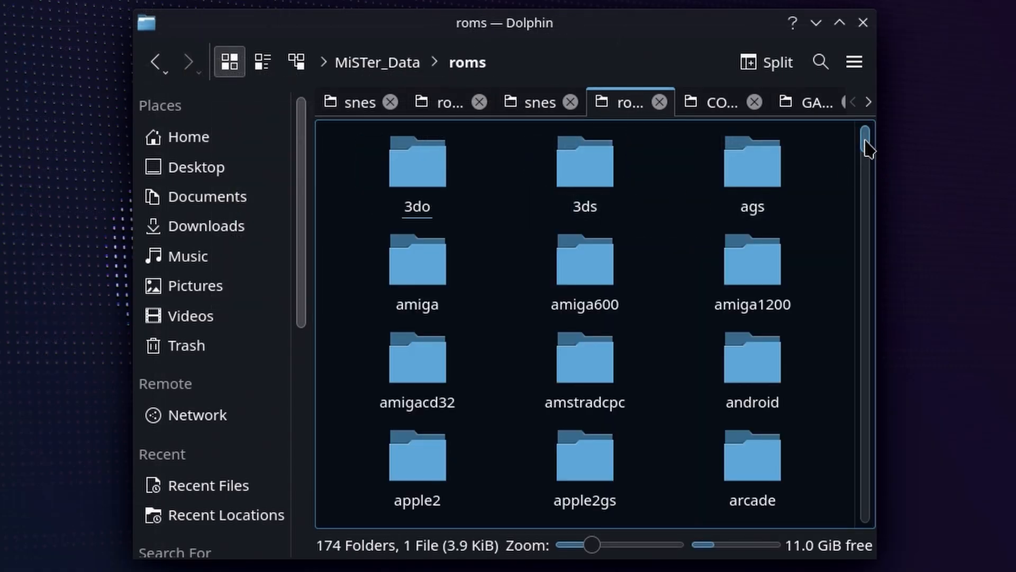
scroll(down, 3)
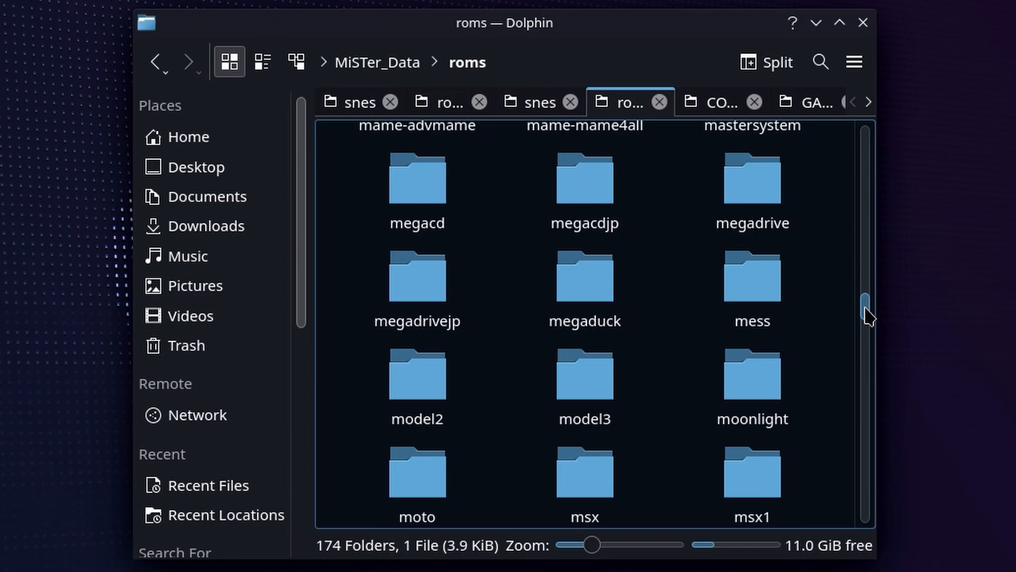
scroll(down, 3)
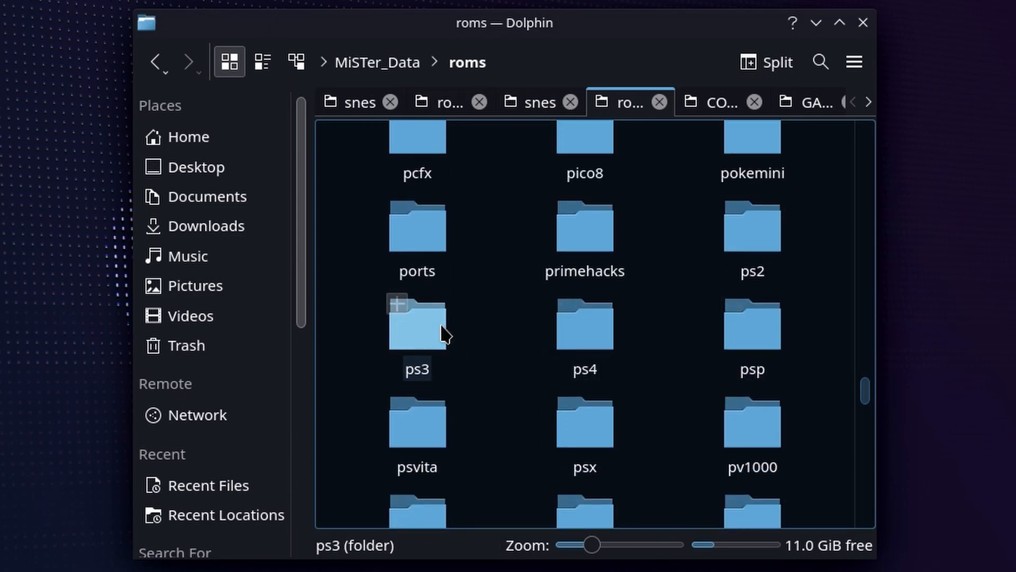
double_click(417, 324)
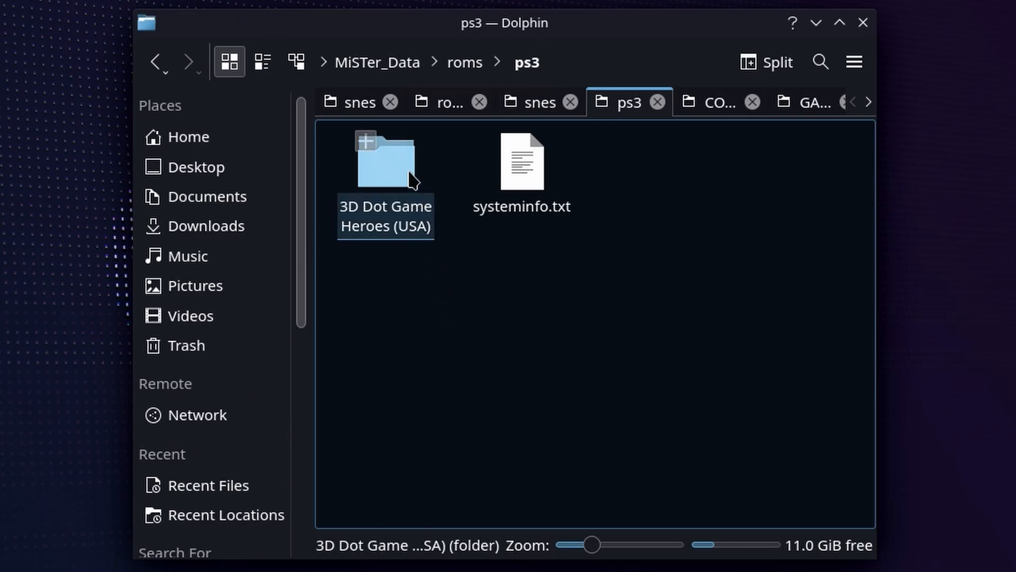
right_click(385, 162)
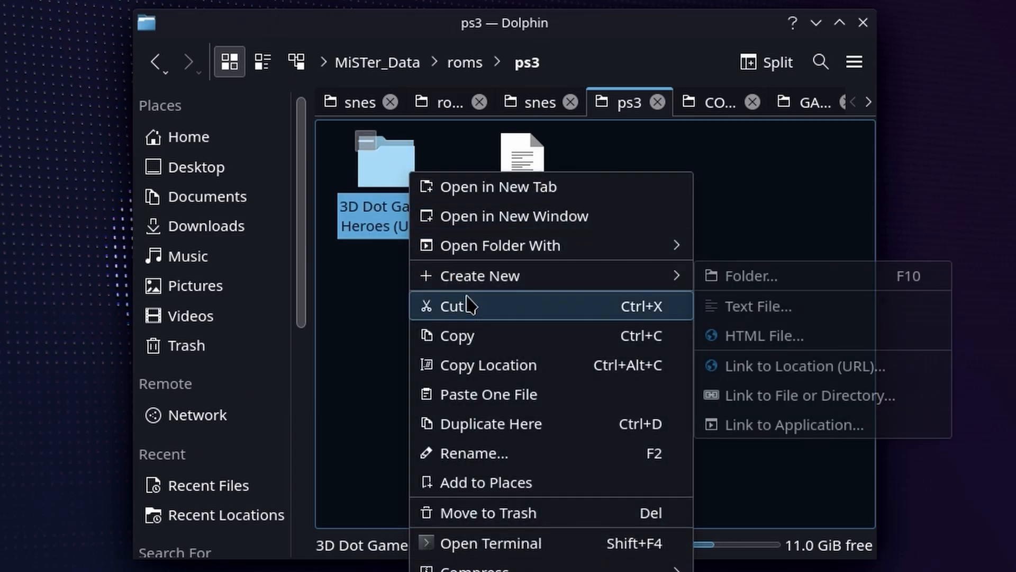
click(453, 305)
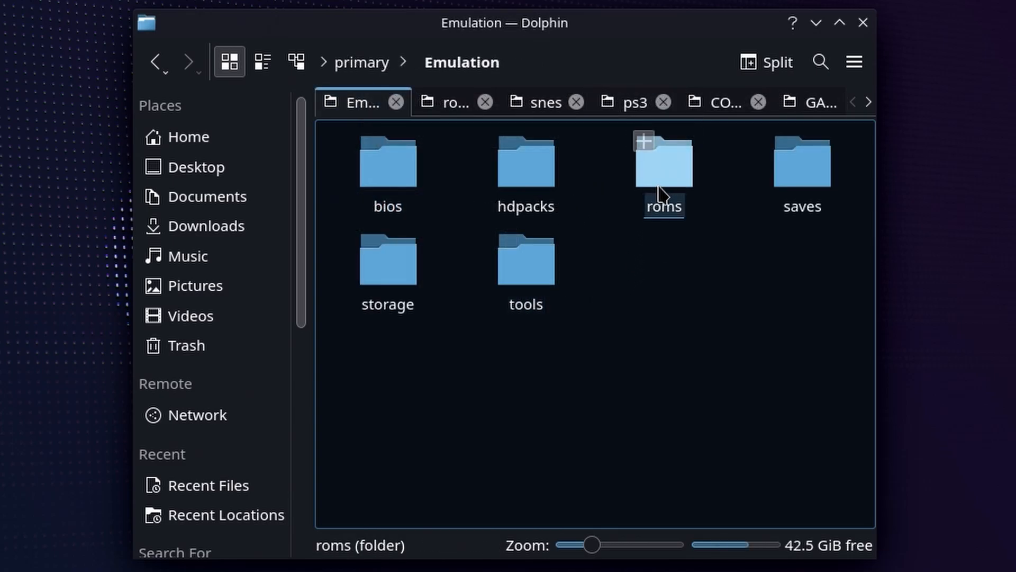
Paste the game folder into Emulation's roms/ps3 folder.
double_click(663, 160)
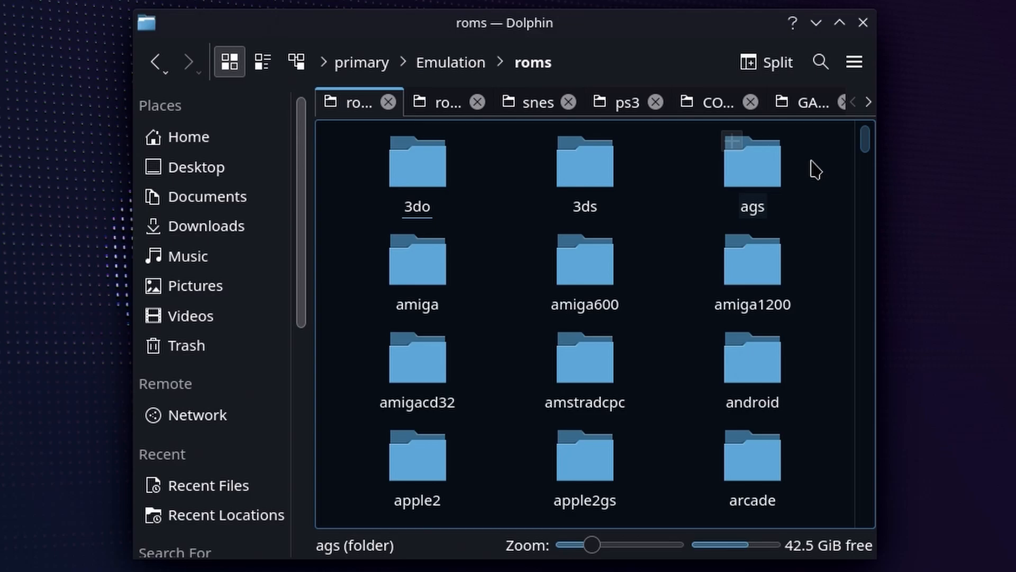
scroll(down, 3)
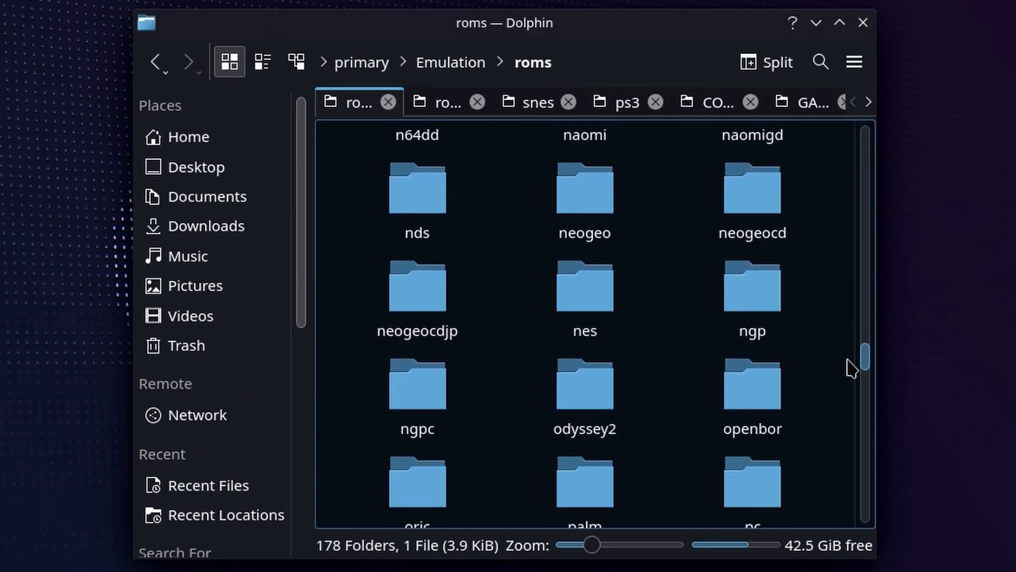
scroll(down, 3)
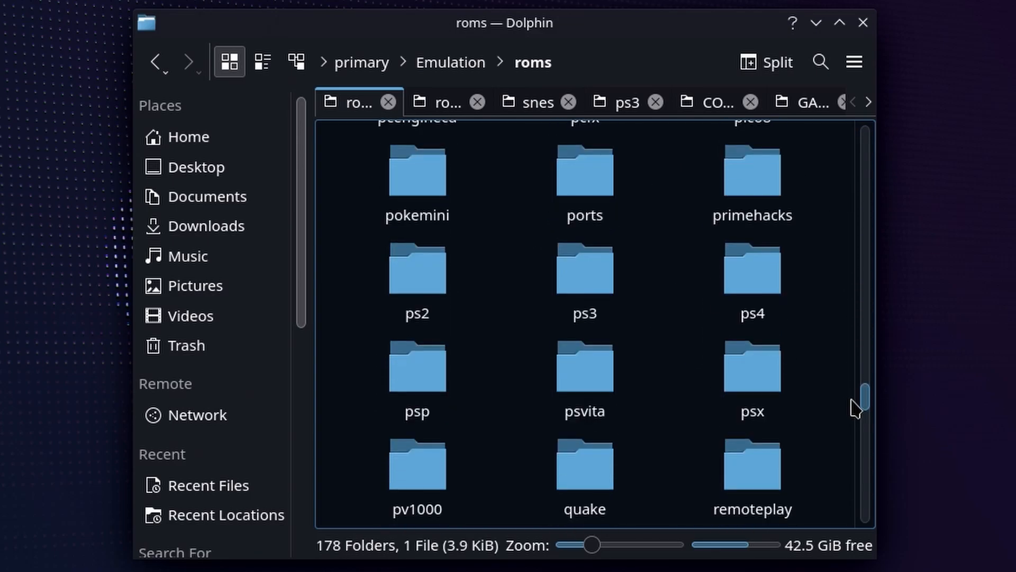
double_click(582, 268)
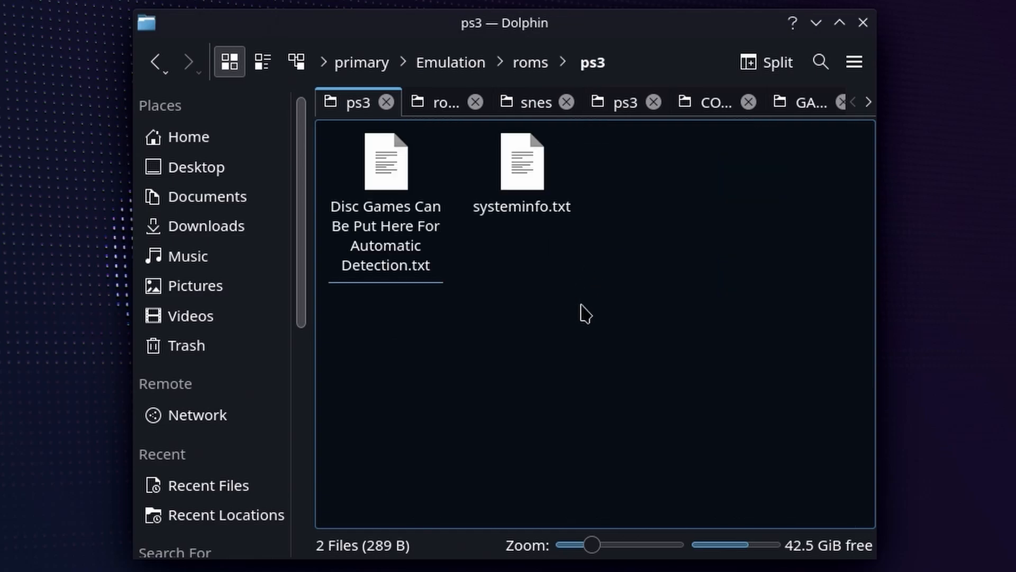
right_click(582, 316)
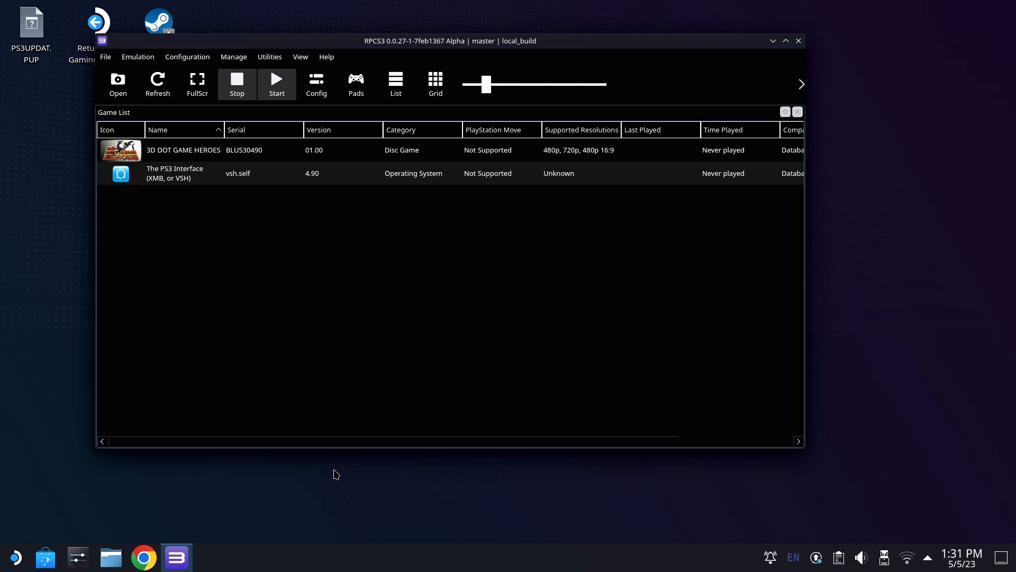
Select the 3D Dot Game Heroes row in RPCS3's game list.
click(262, 149)
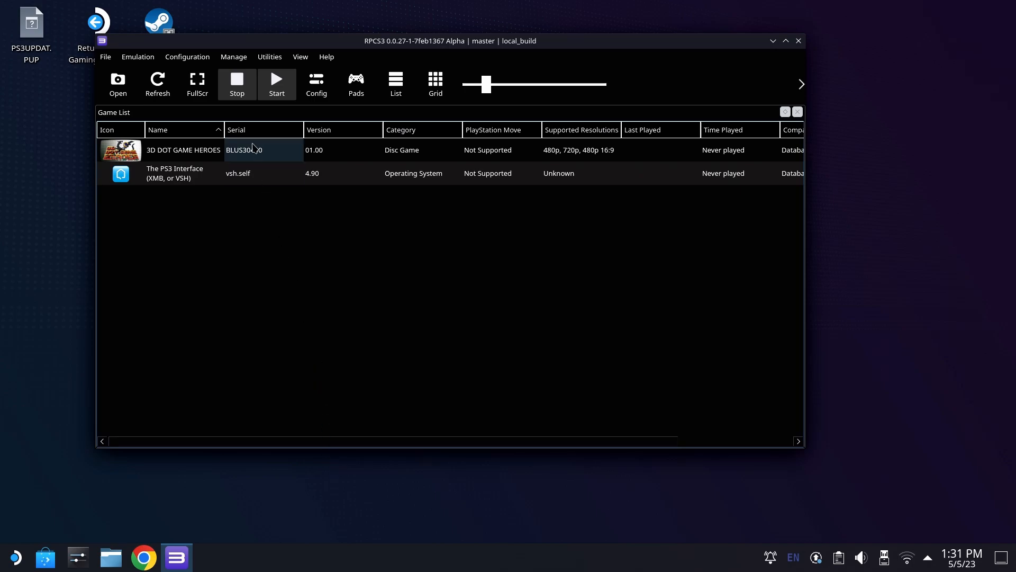
click(183, 149)
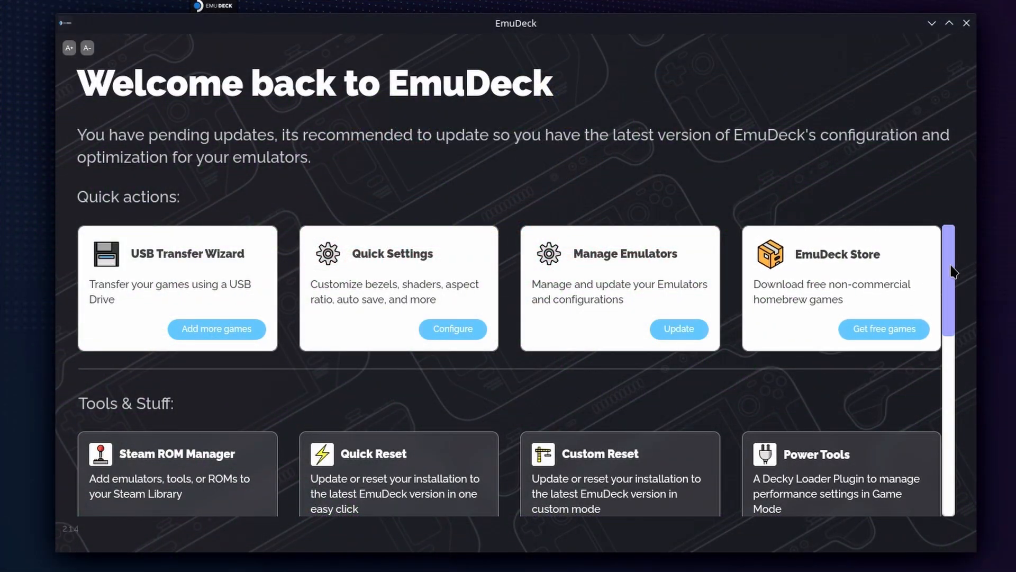
Launch Steam ROM Manager from EmuDeck, agreeing to exit Steam.
scroll(down, 3)
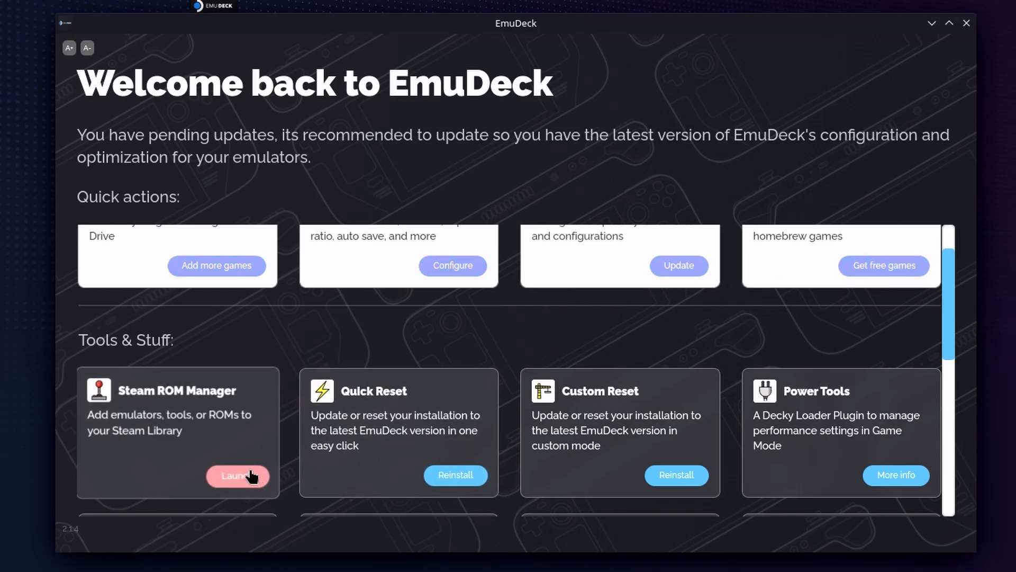
click(237, 475)
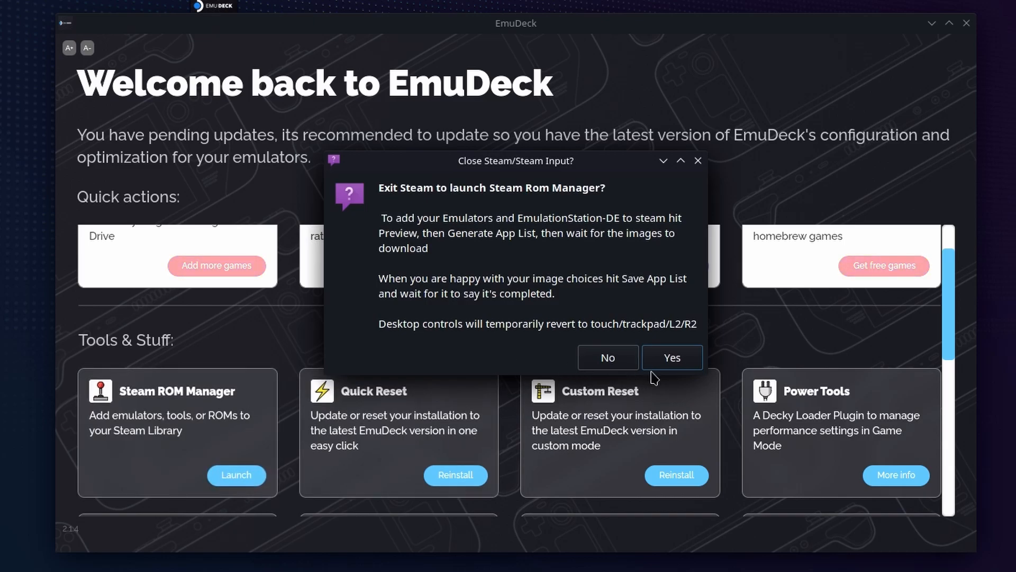
click(671, 357)
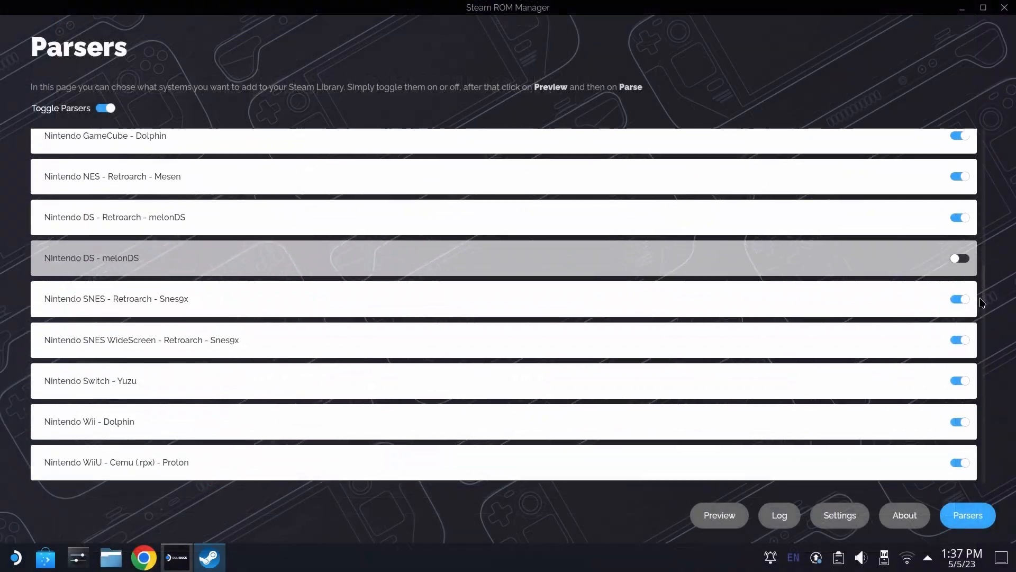
Check the RPCS3 parsers are enabled and go to the Add your games to Steam preview.
scroll(down, 3)
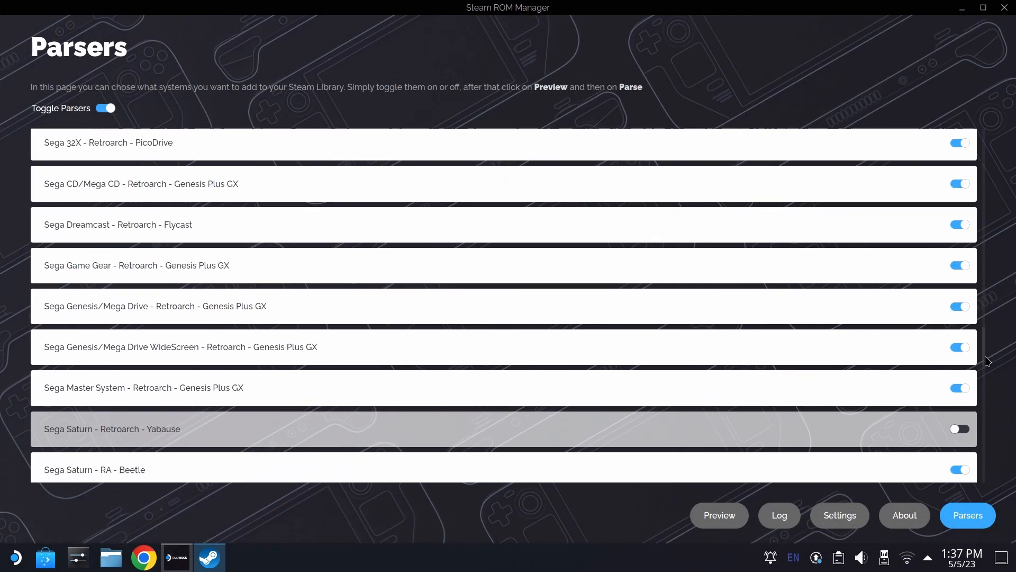
scroll(down, 3)
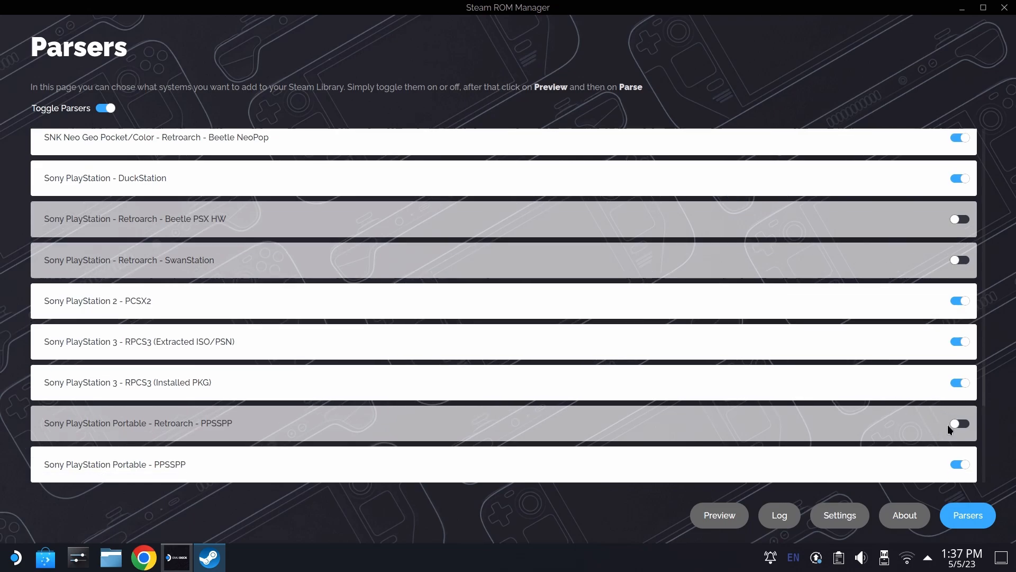
click(959, 423)
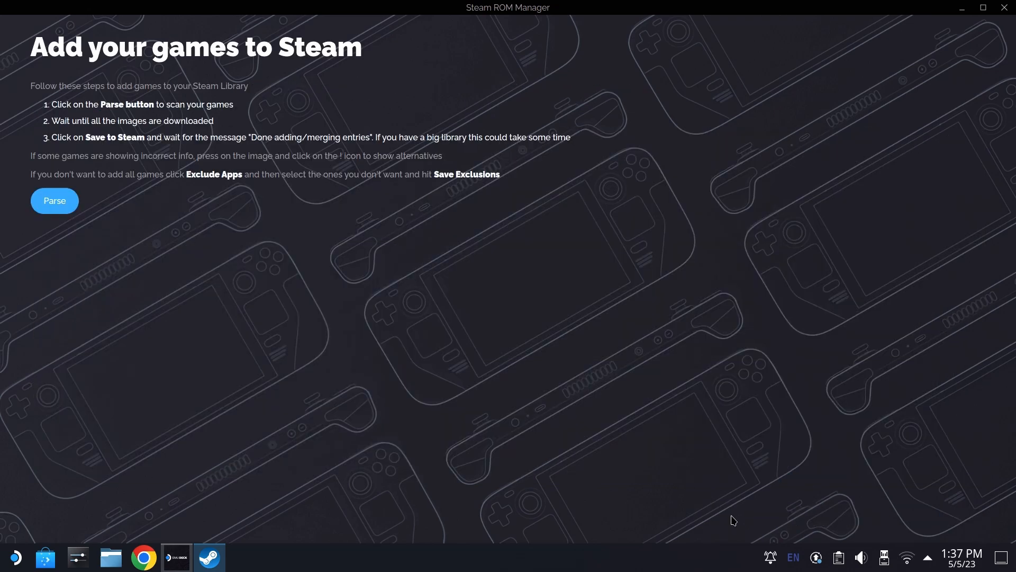
mouse_move(101, 185)
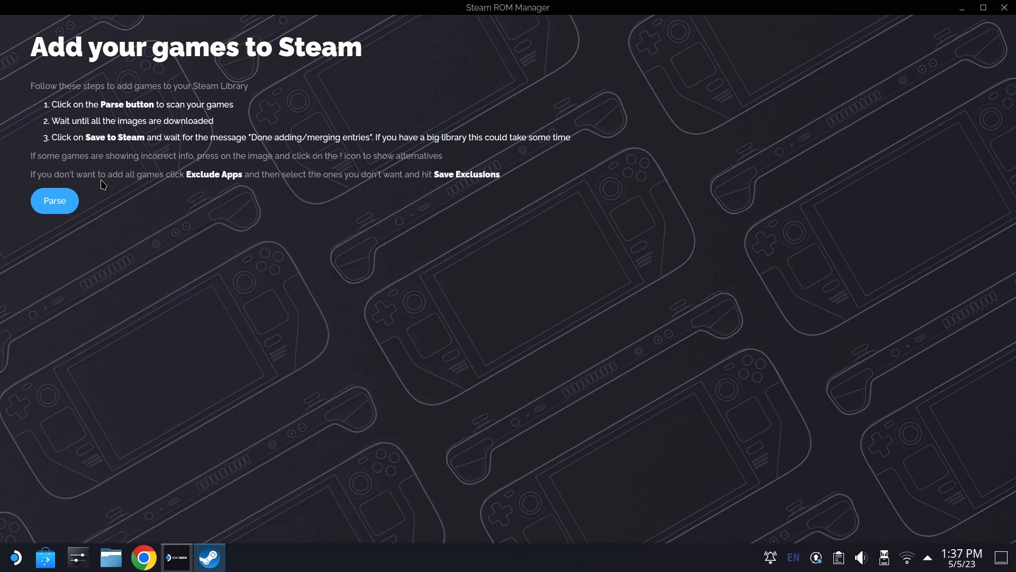
Parse the ROM folders, filter the preview to PlayStation 3, then close Steam ROM Manager.
click(54, 200)
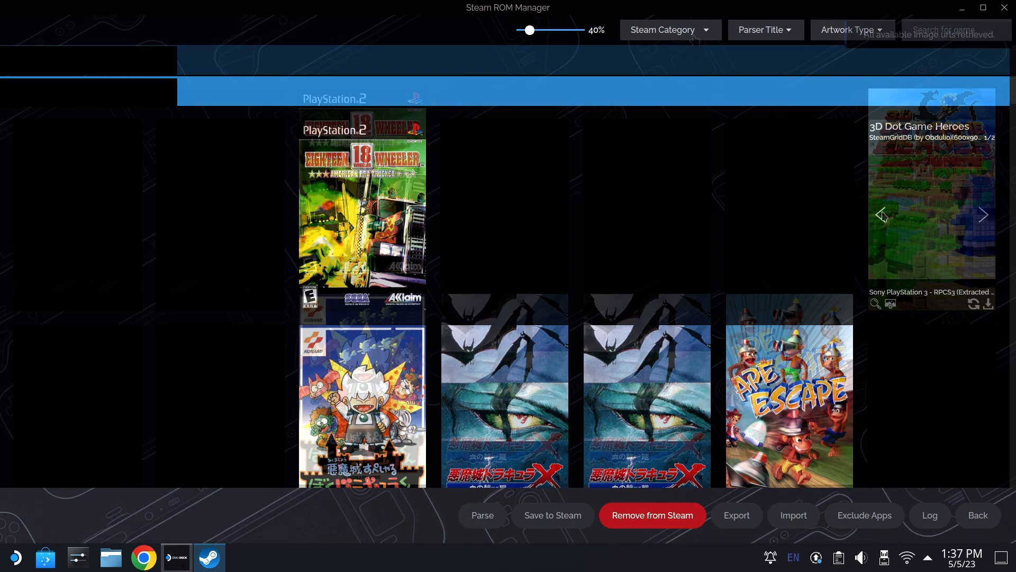
click(669, 30)
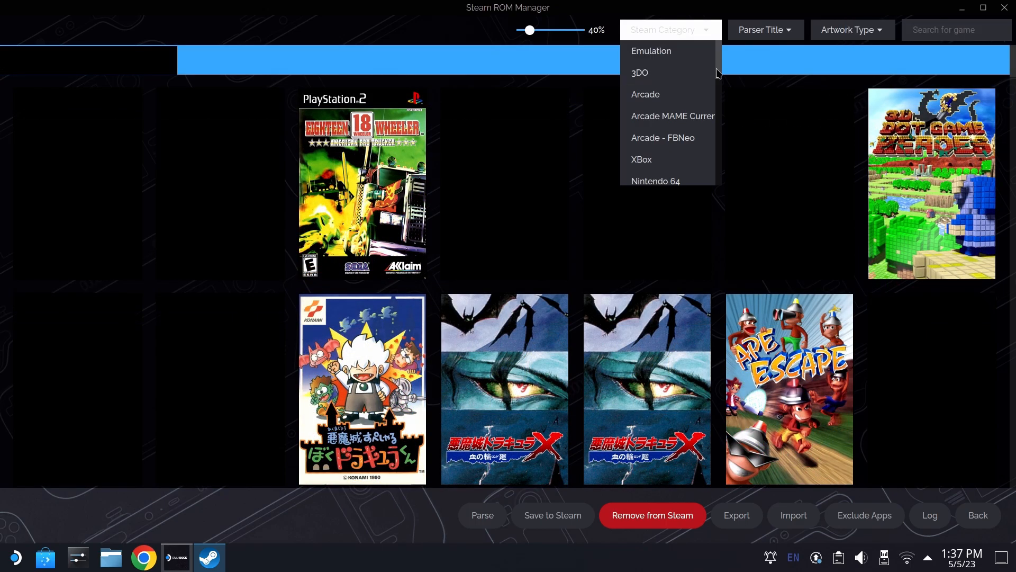
scroll(down, 3)
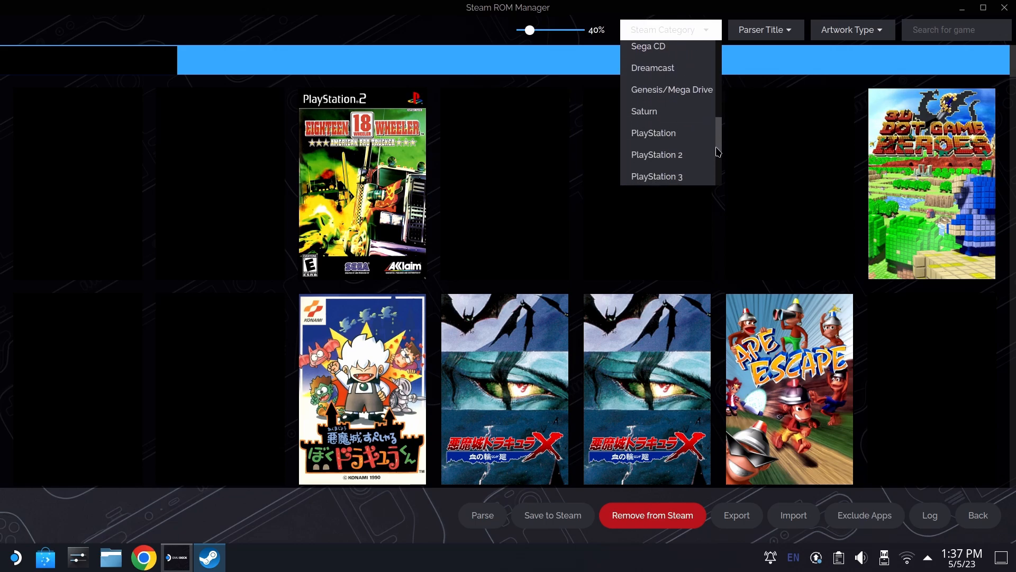
click(656, 177)
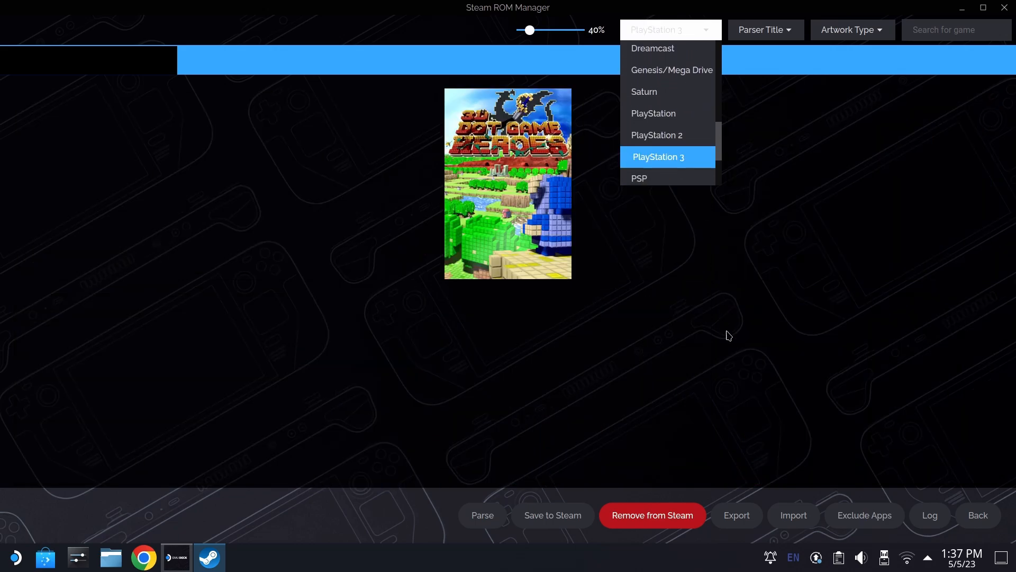
click(658, 156)
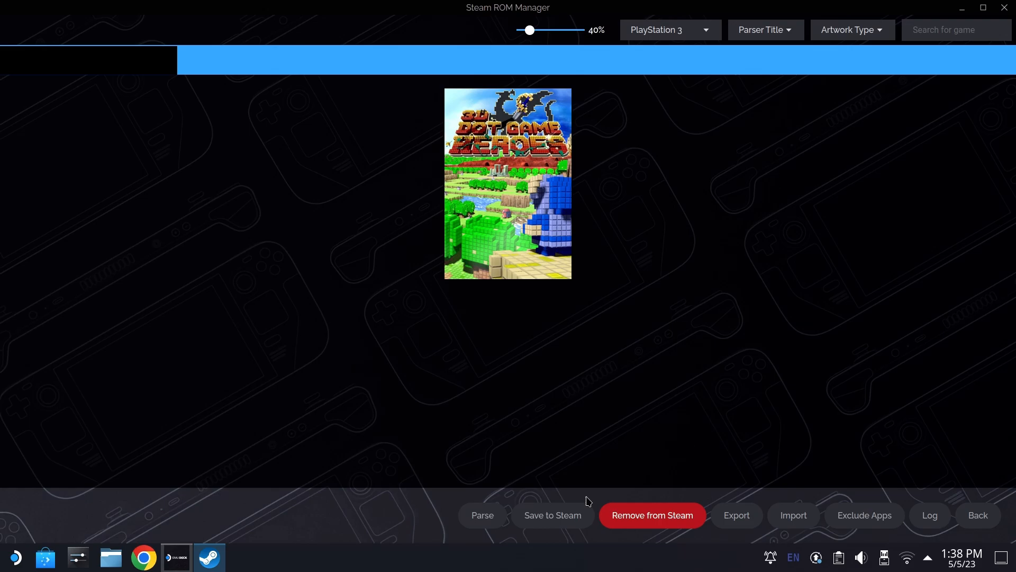
click(552, 515)
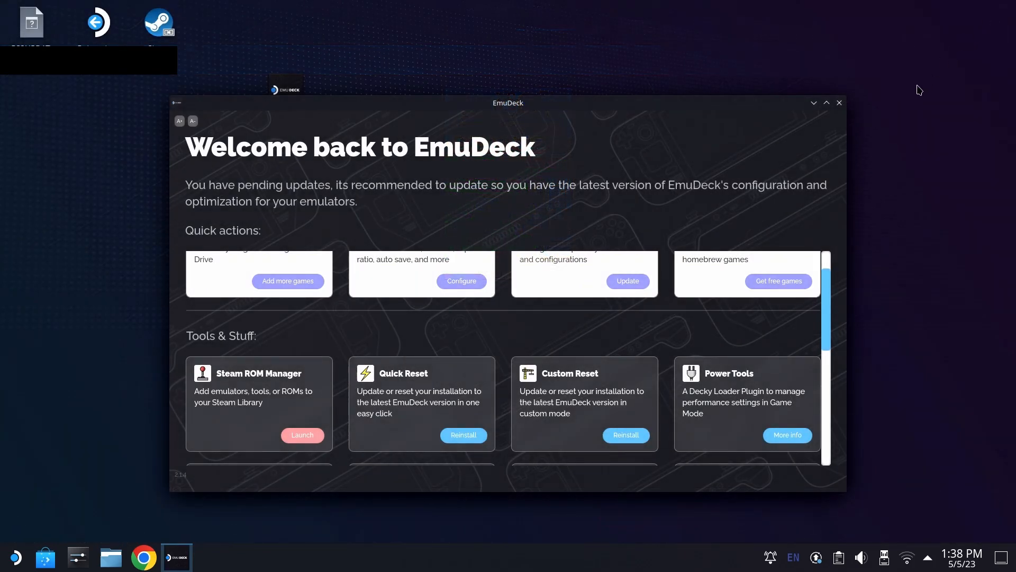
Return to Gaming Mode and reach 3D Dot Game Heroes via the PLAYSTATION 3 collection.
click(839, 103)
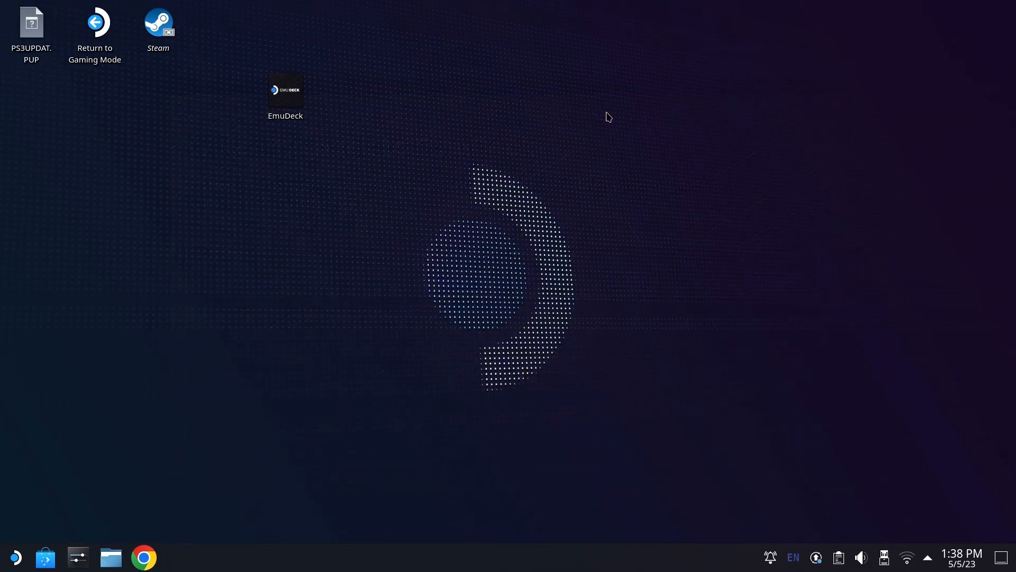
click(94, 33)
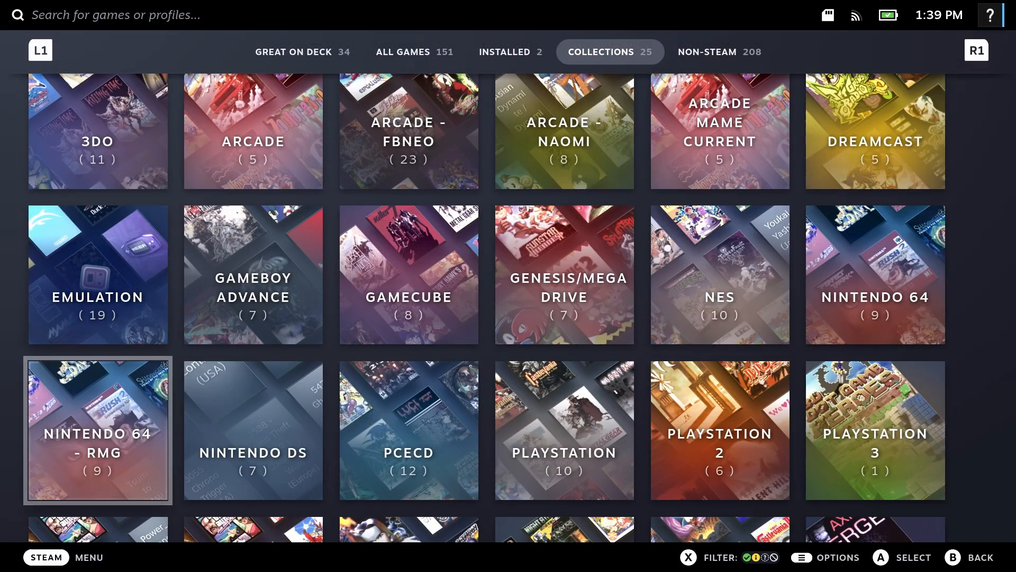
mouse_move(874, 430)
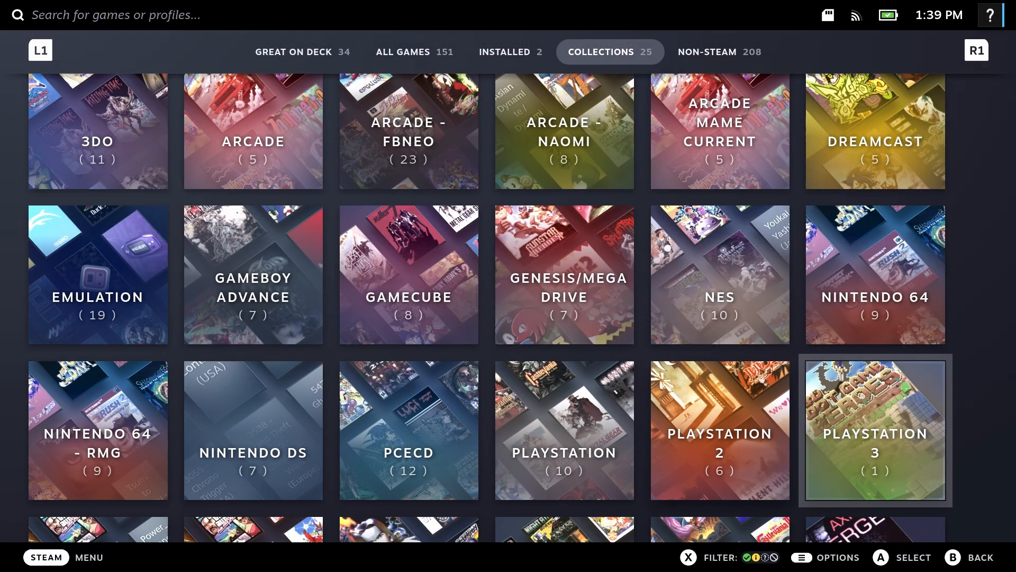
click(874, 430)
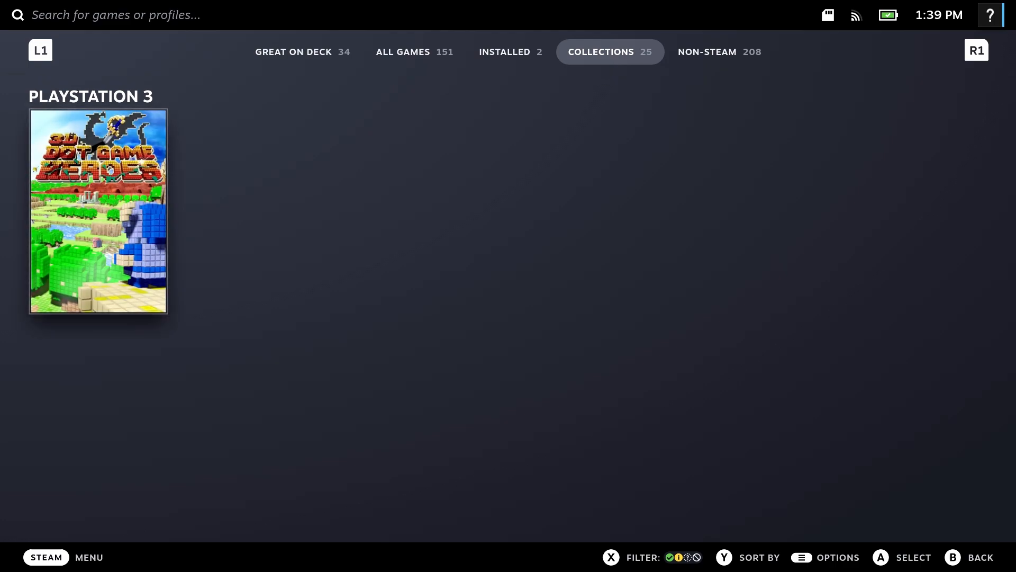
click(97, 211)
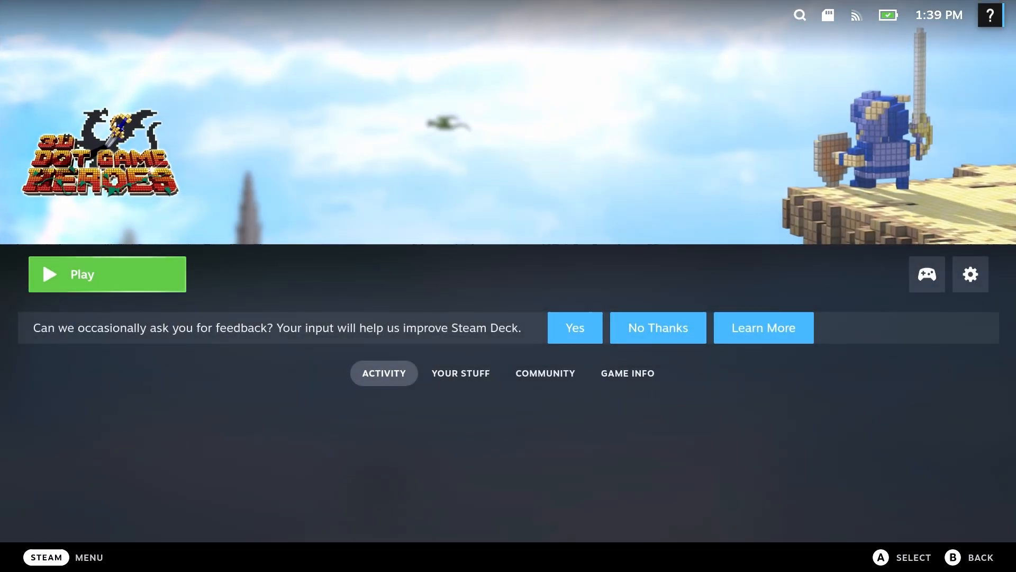
click(105, 273)
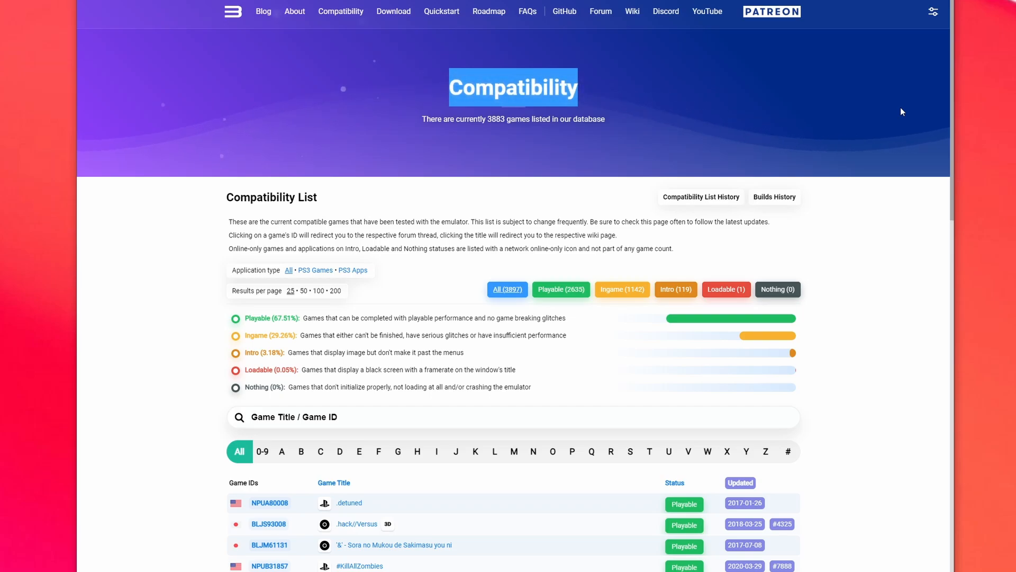
From the Compatibility List, reach the ICO & Shadow of the Colossus Collection wiki page with recommended settings.
scroll(down, 3)
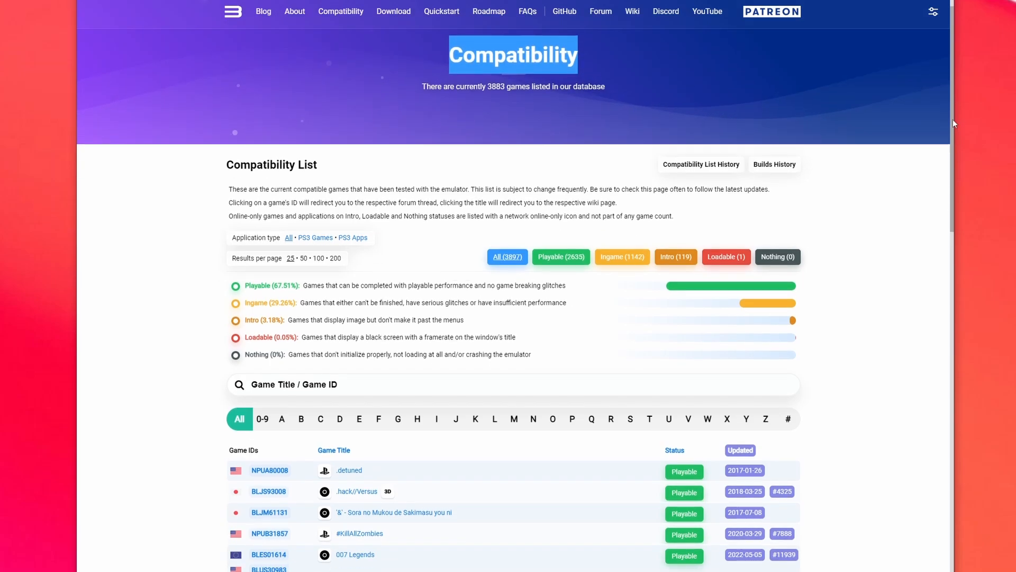
scroll(down, 3)
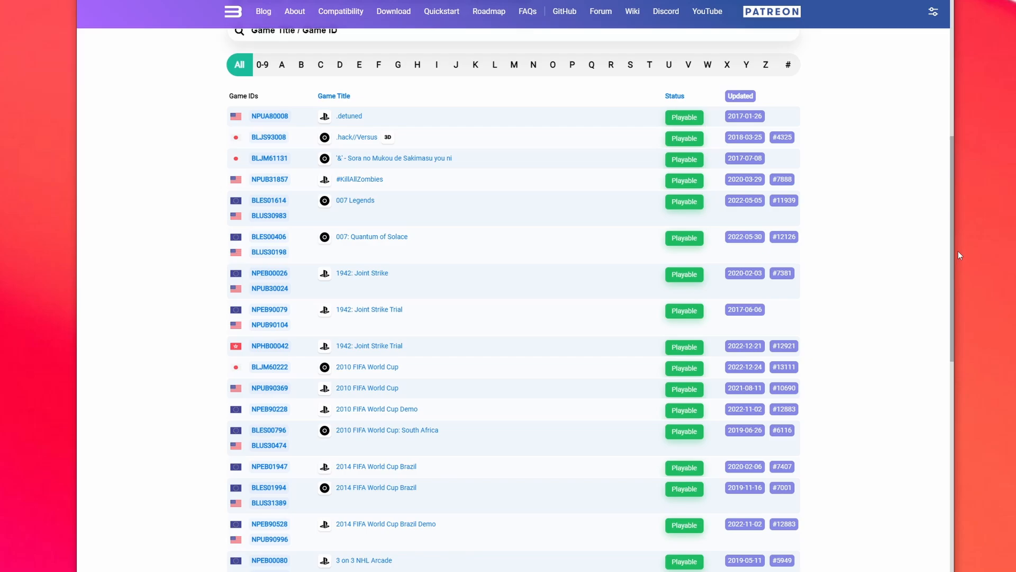
scroll(down, 3)
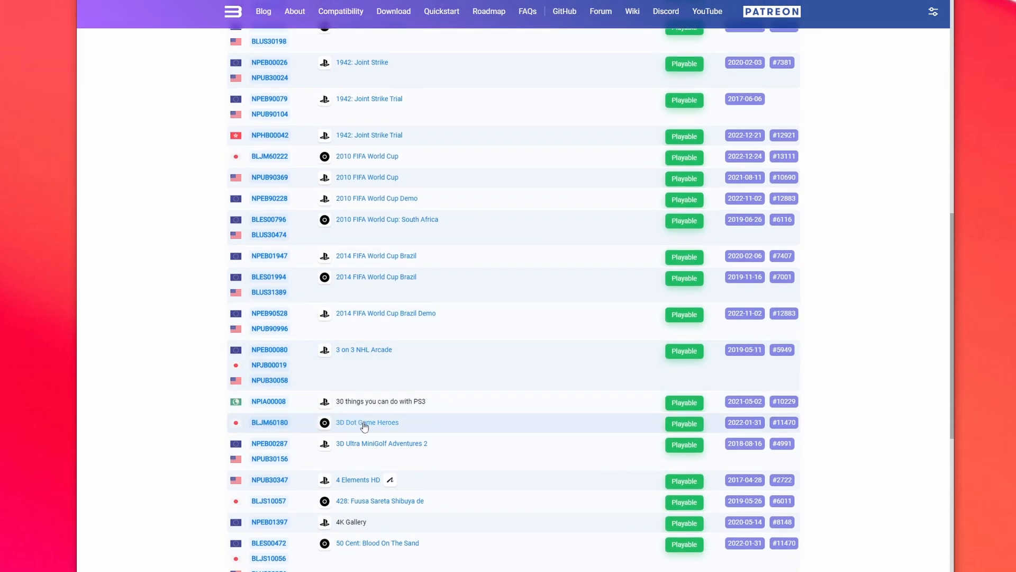
click(367, 423)
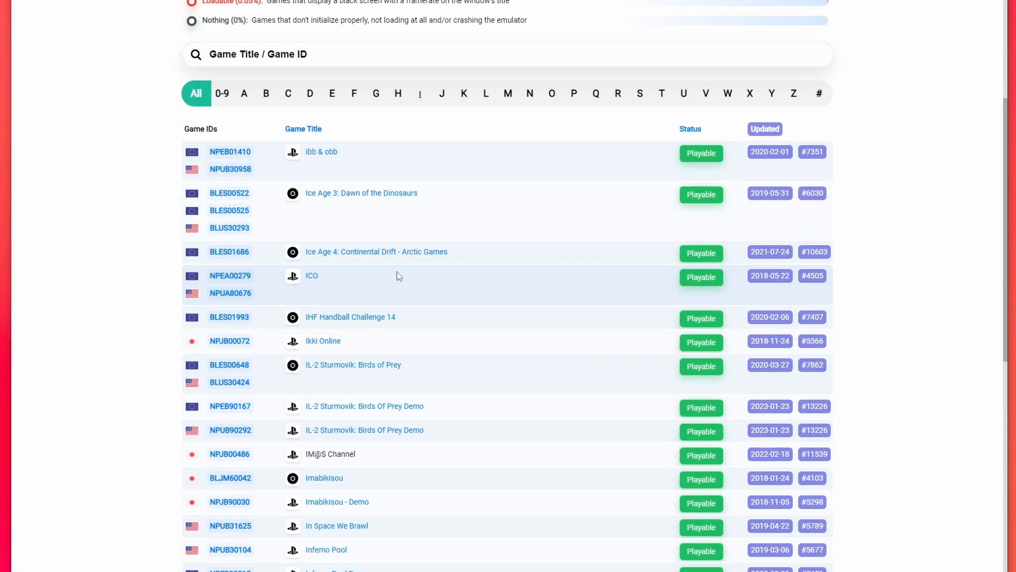
mouse_move(373, 275)
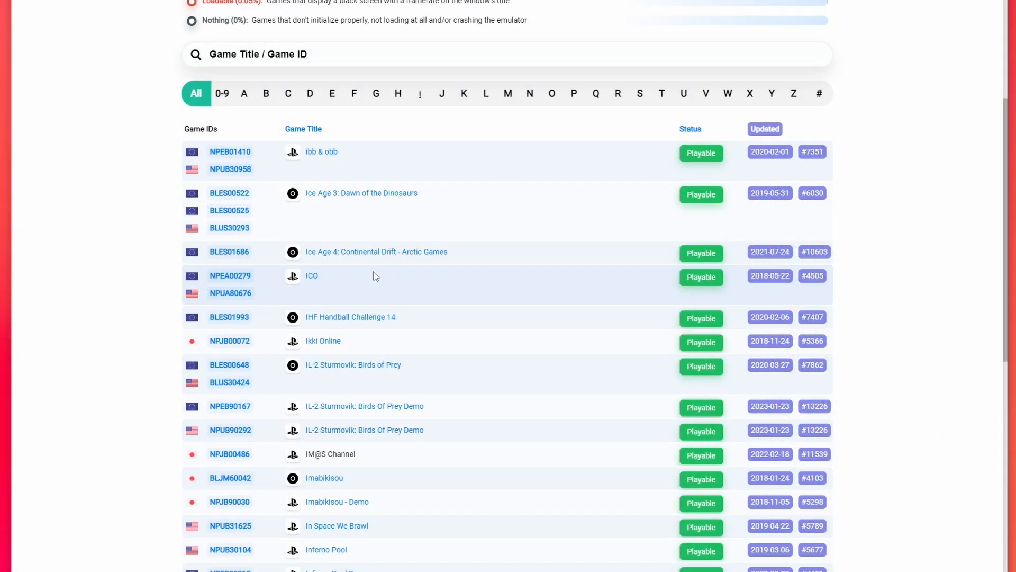
click(311, 275)
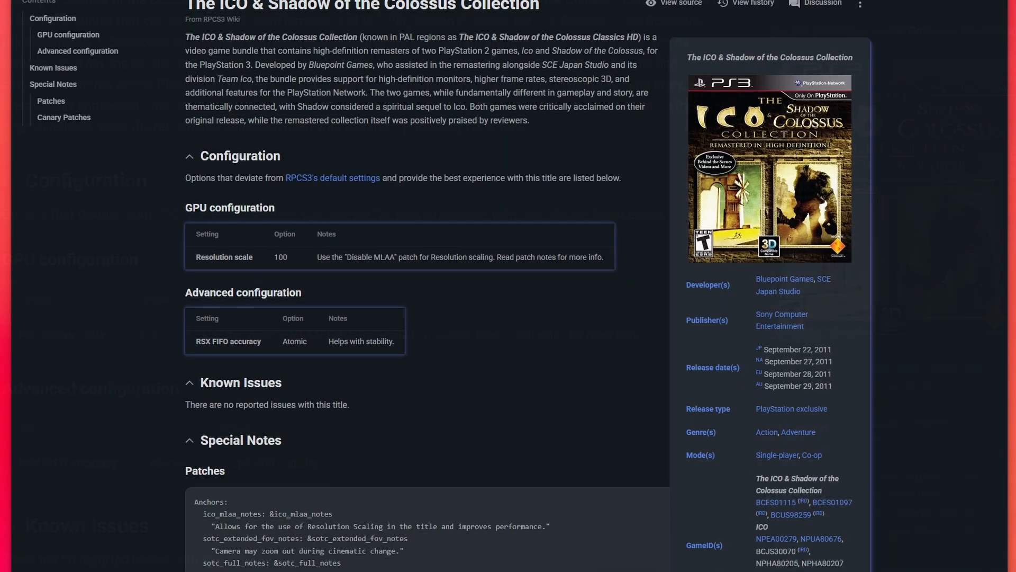
scroll(down, 3)
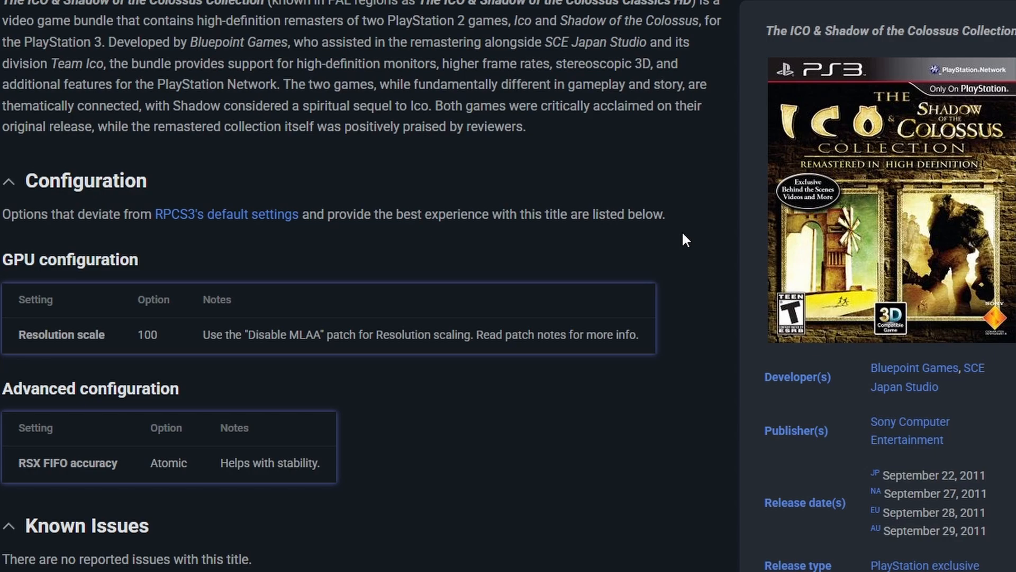
mouse_move(443, 374)
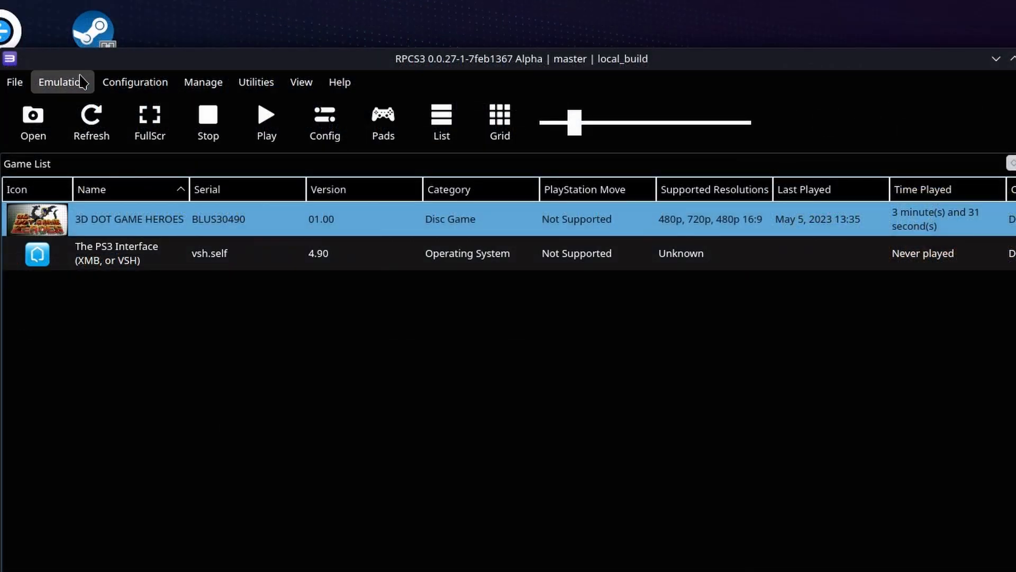
Review the CPU, GPU, Audio and I/O settings categories in the Settings dialog.
click(62, 82)
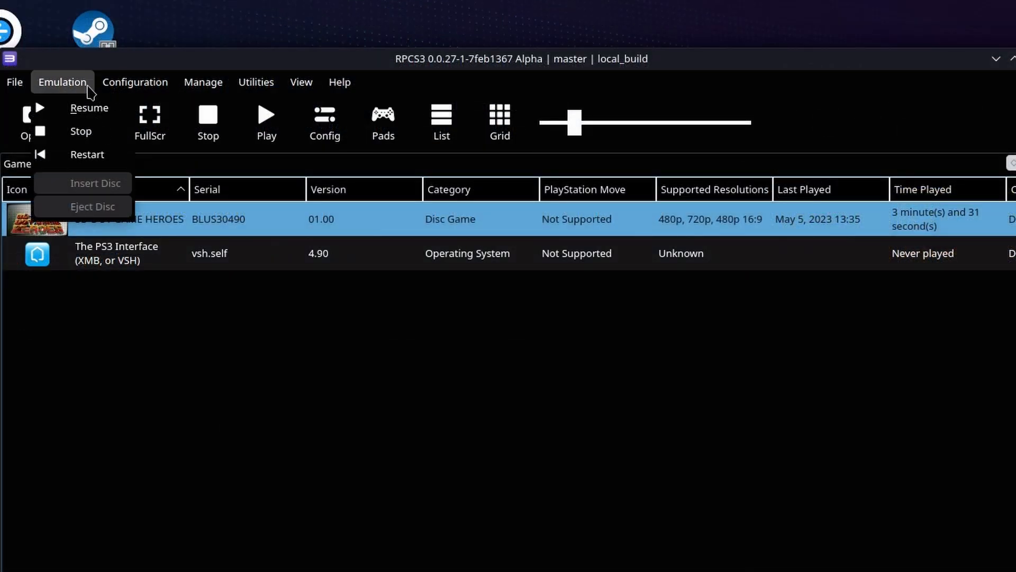
click(134, 81)
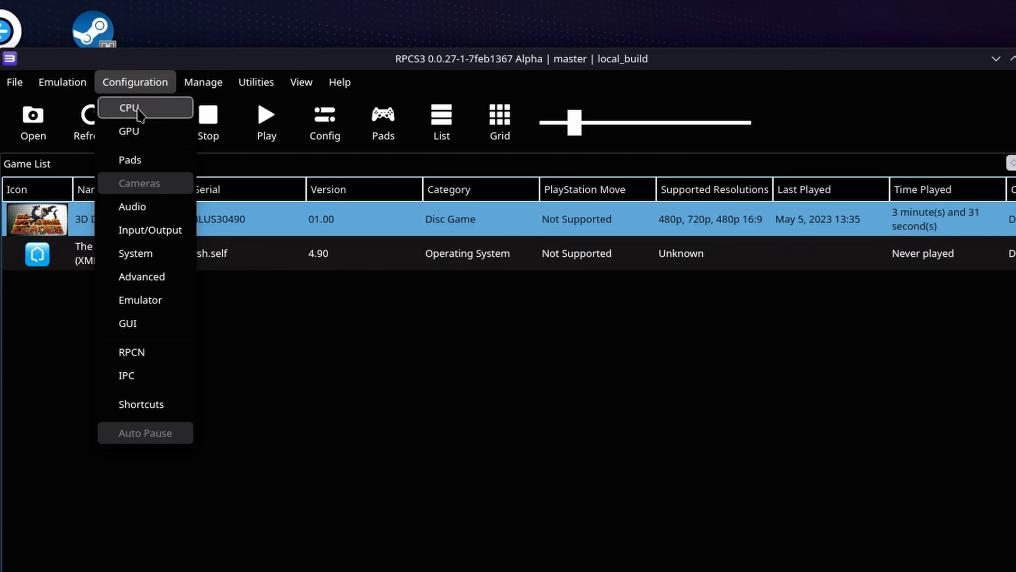
click(127, 108)
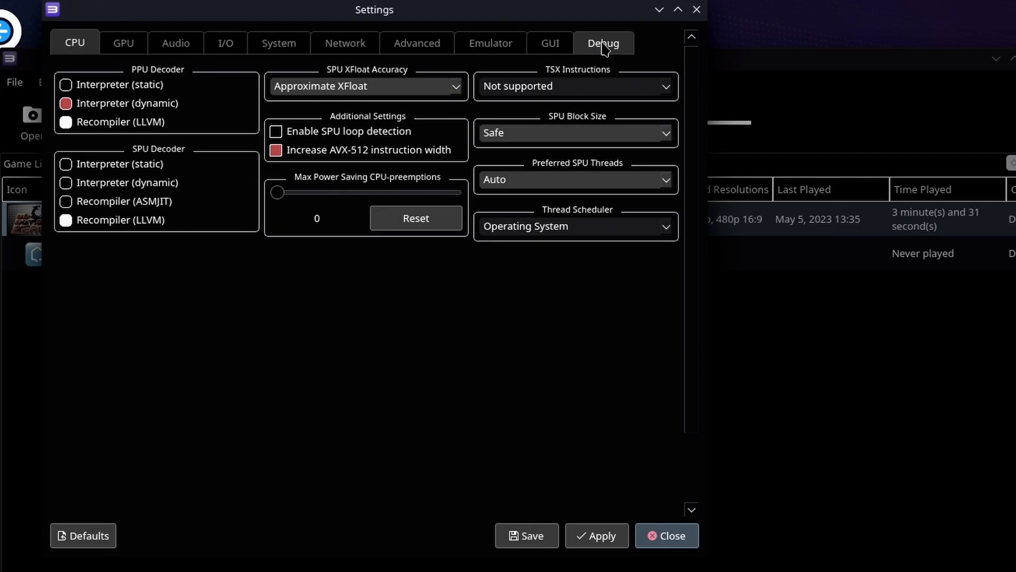
mouse_move(613, 33)
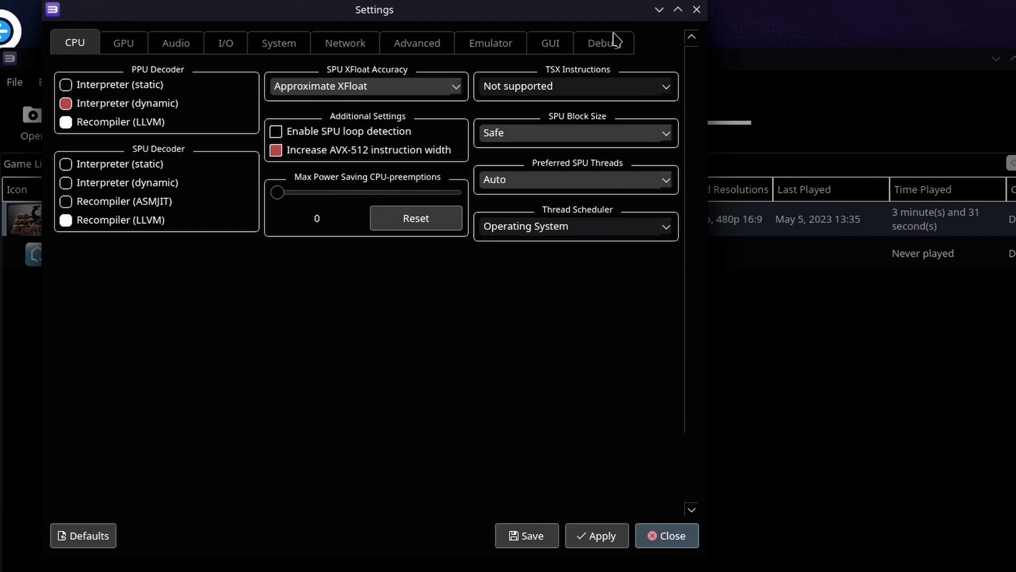
click(122, 42)
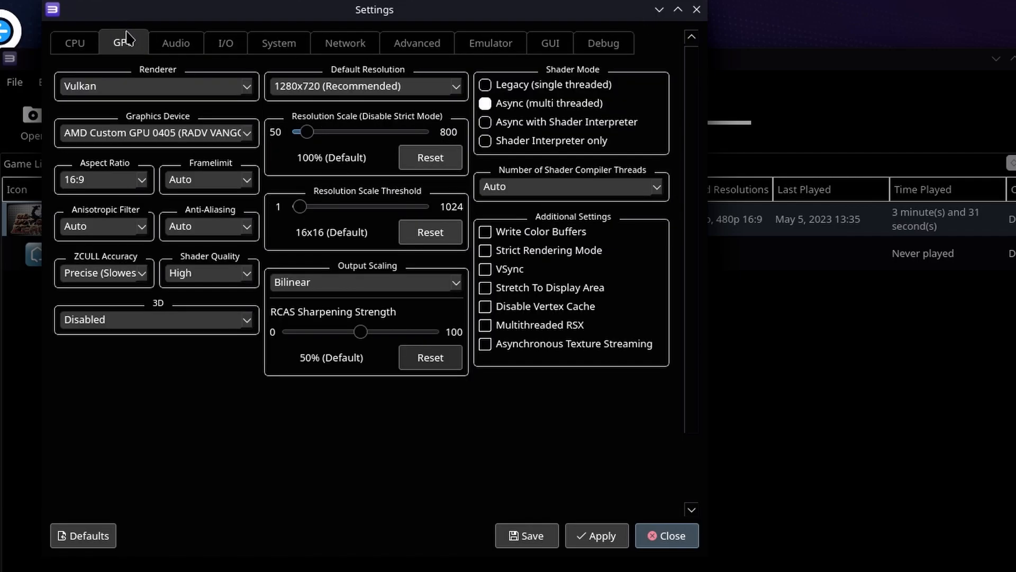
mouse_move(193, 99)
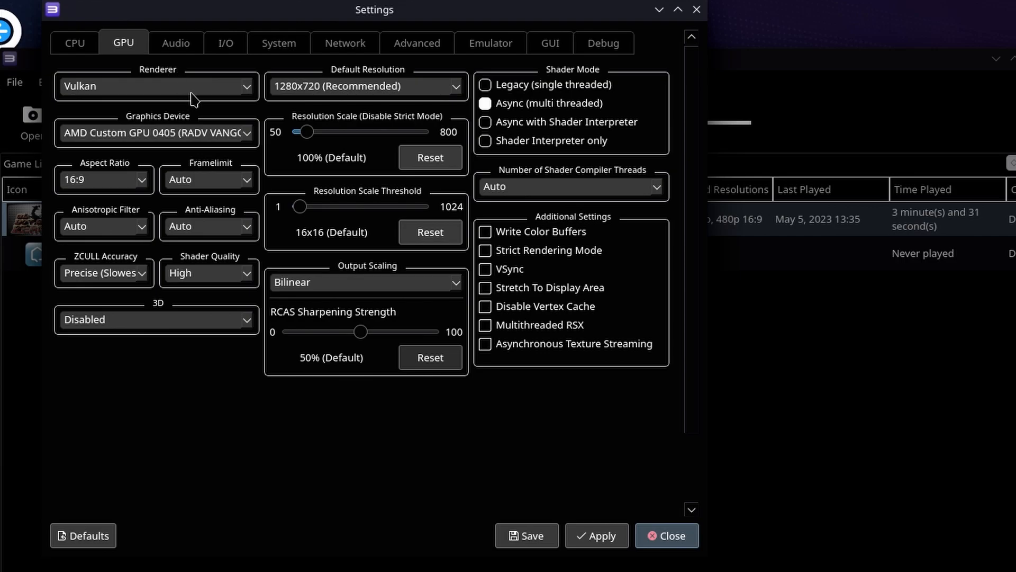
click(175, 43)
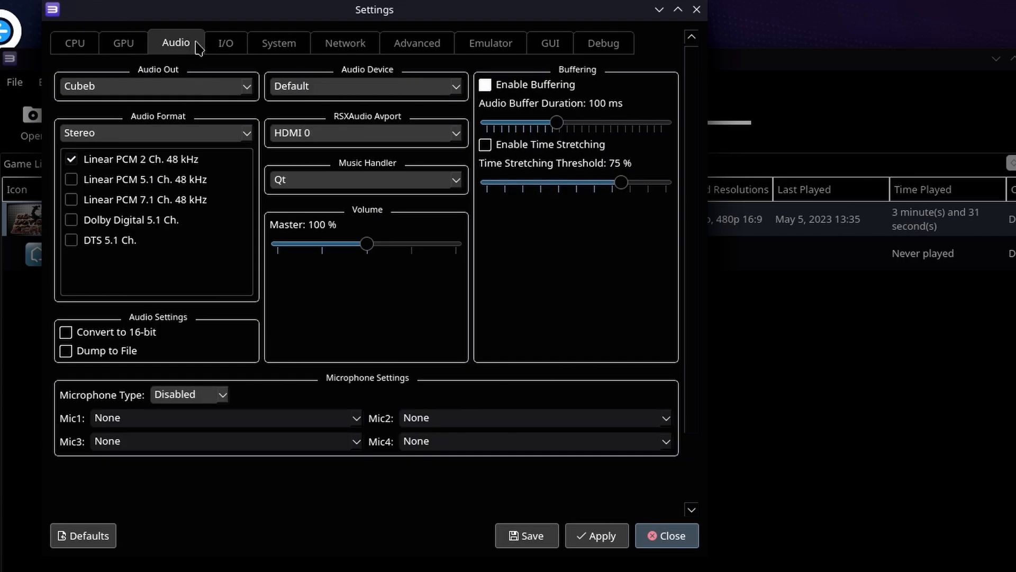
click(227, 42)
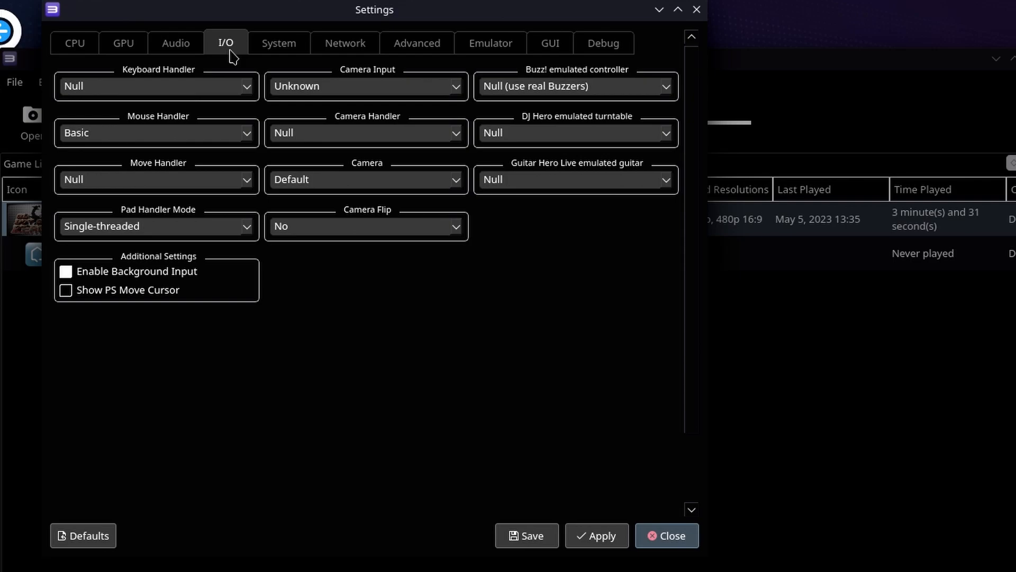
click(155, 86)
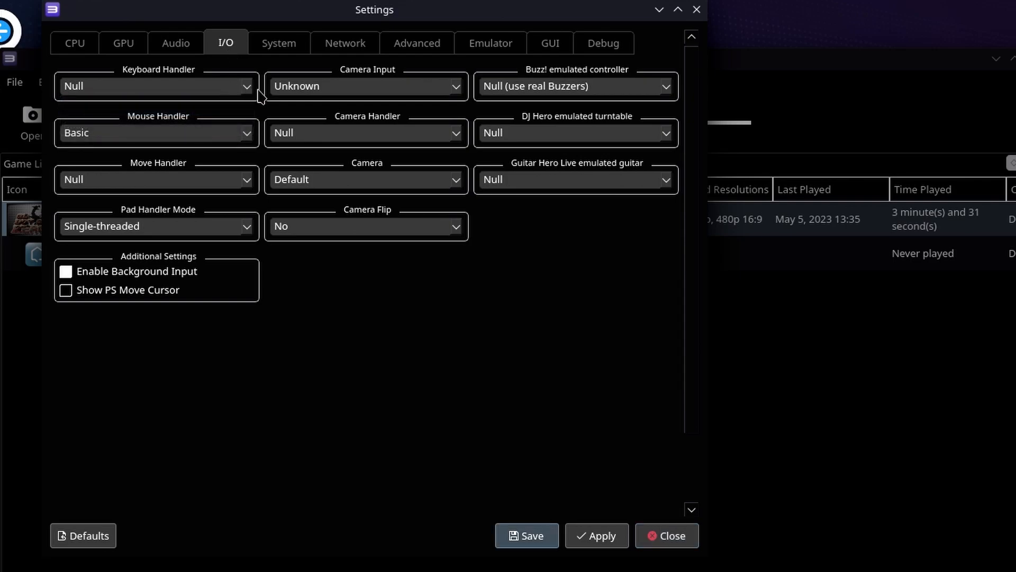
mouse_move(550, 77)
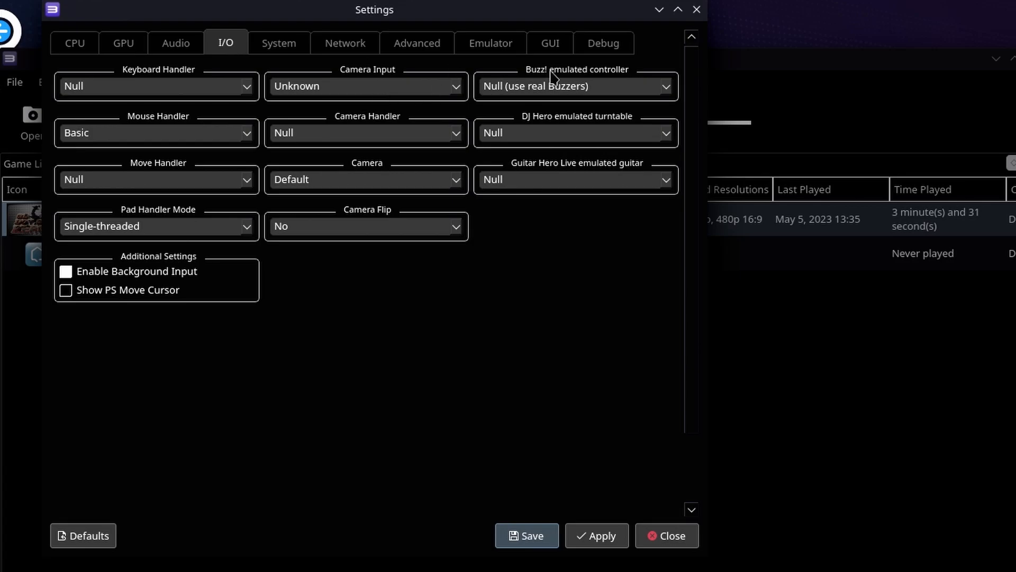
mouse_move(452, 65)
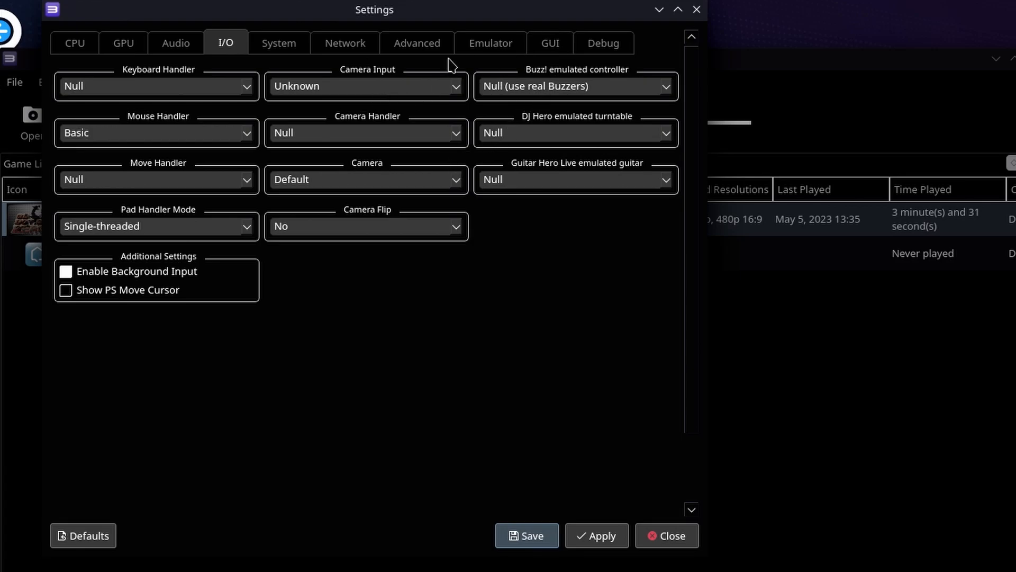
Review the System, Advanced, Emulator and GUI categories, then close Settings.
click(278, 43)
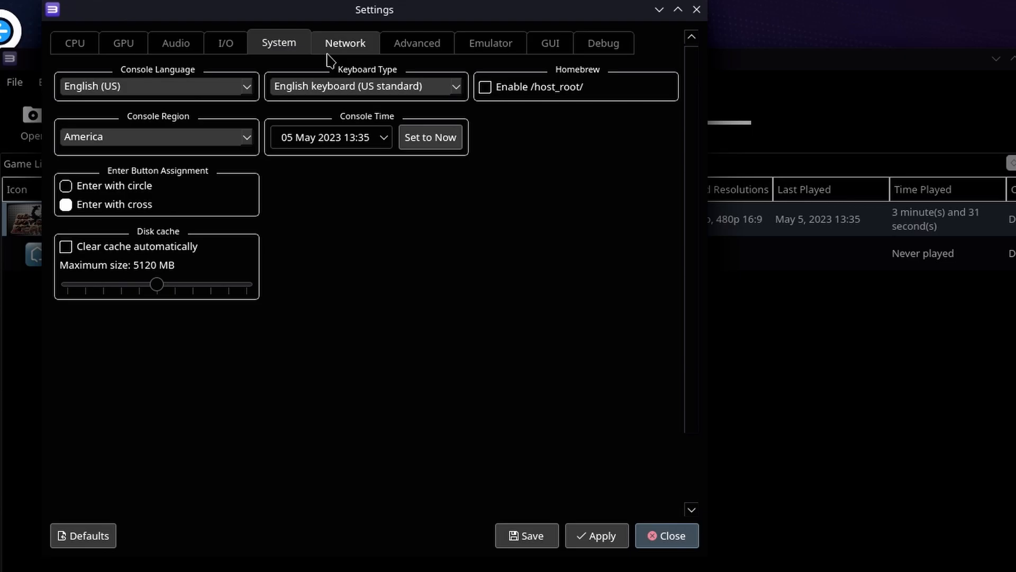
mouse_move(312, 103)
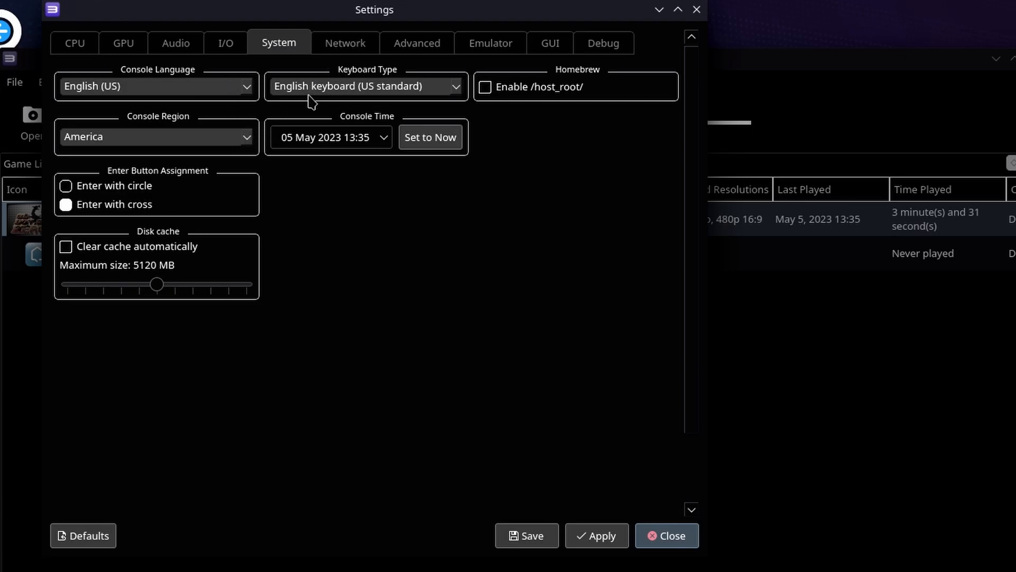
click(417, 42)
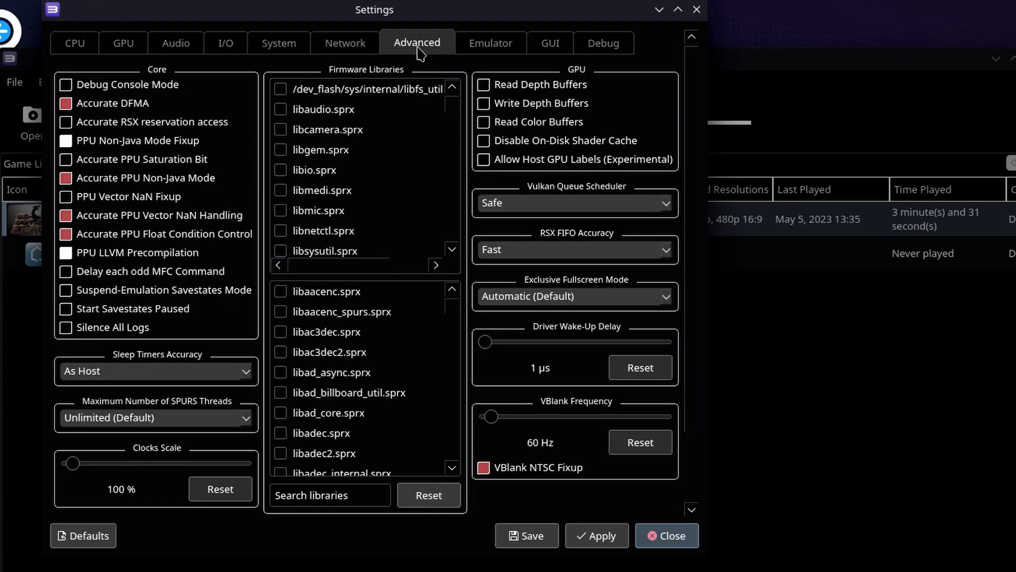
click(490, 43)
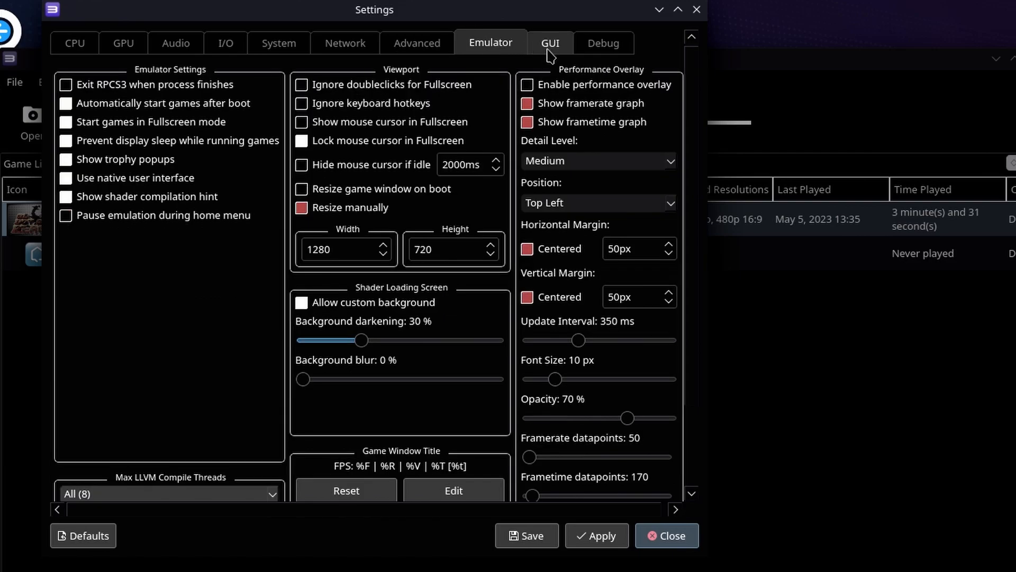
click(550, 42)
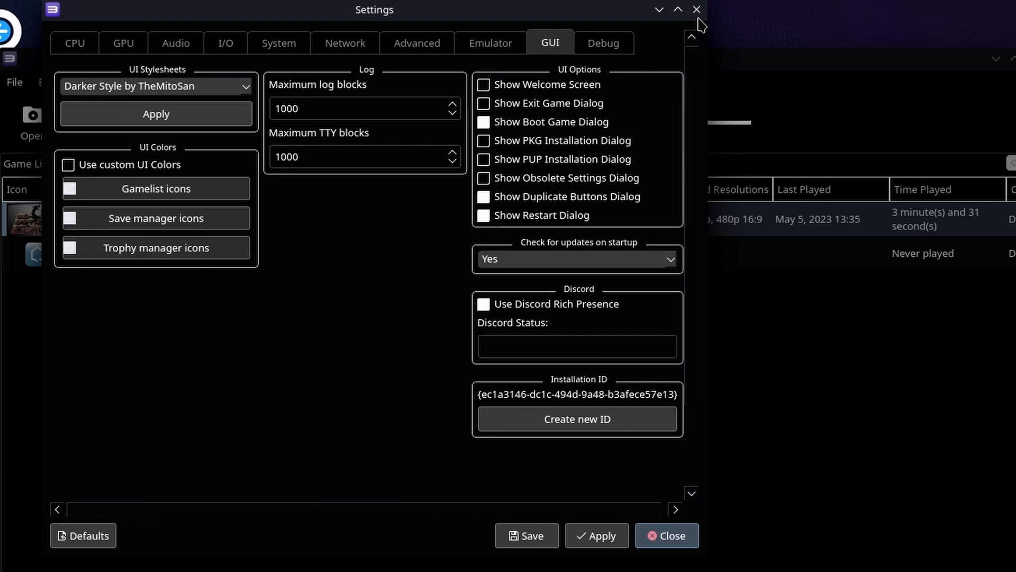
click(667, 536)
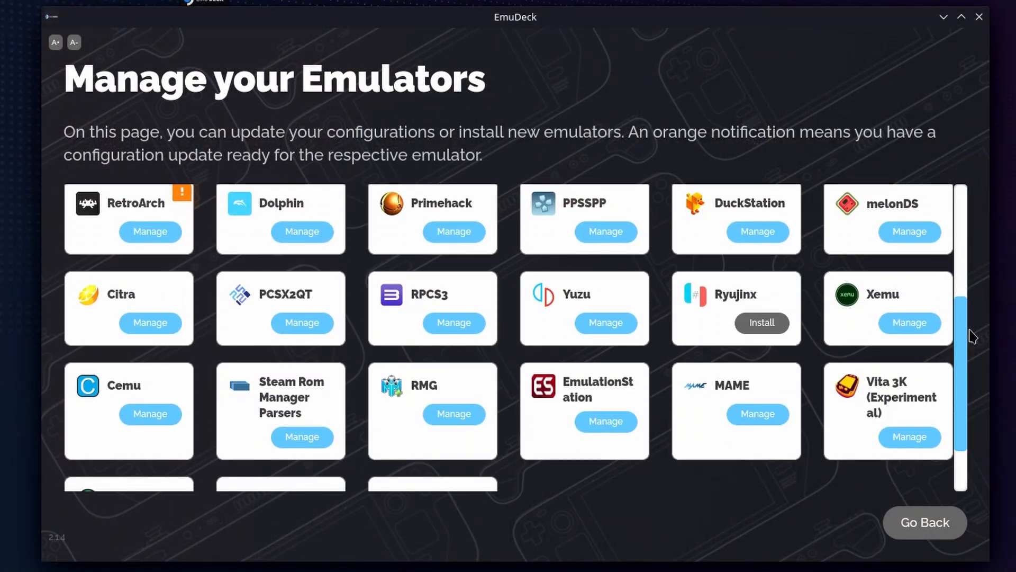
mouse_move(302, 323)
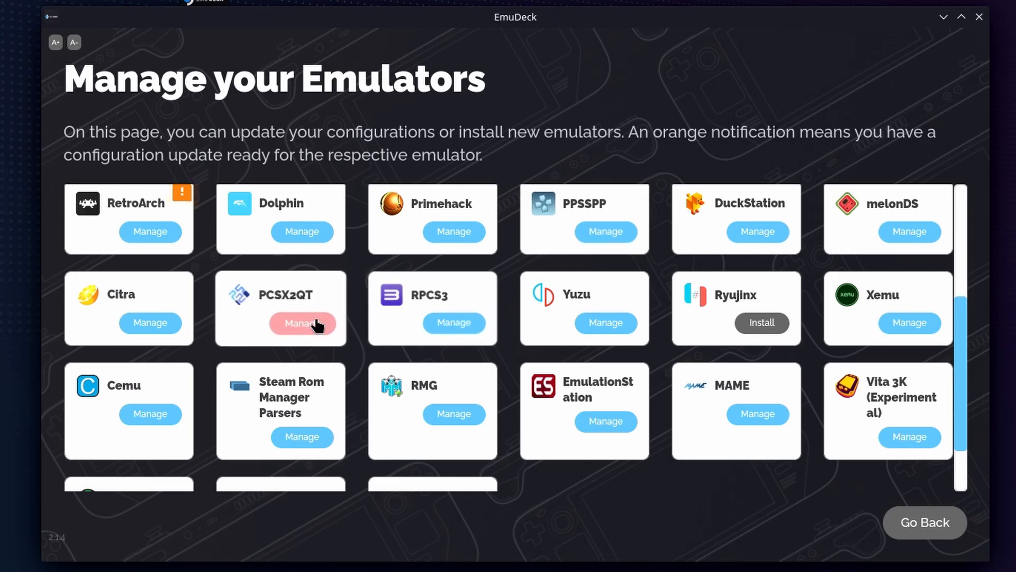
Reach the RPCS3 Manage page from EmuDeck's Manage your Emulators list.
click(302, 323)
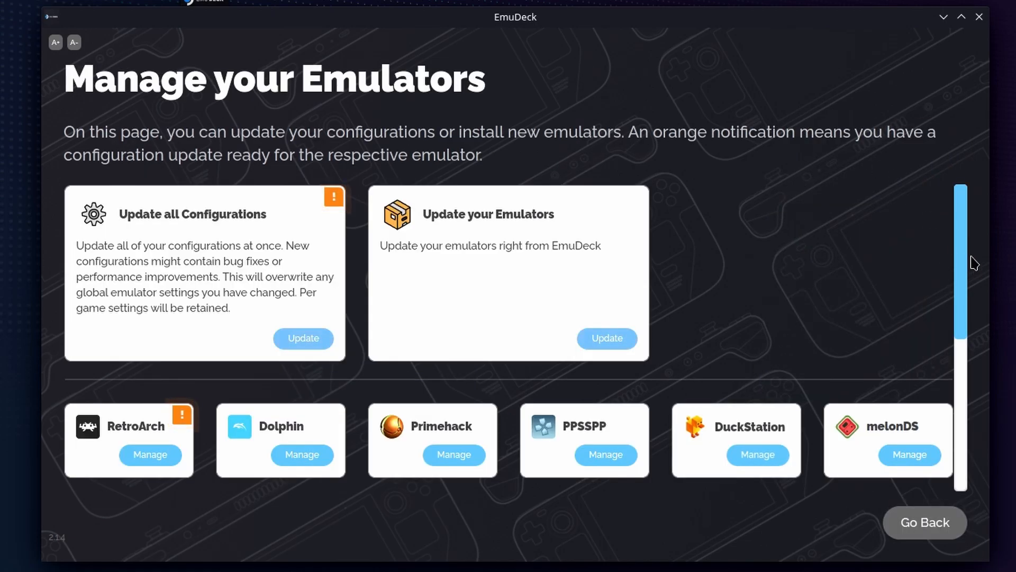
scroll(down, 3)
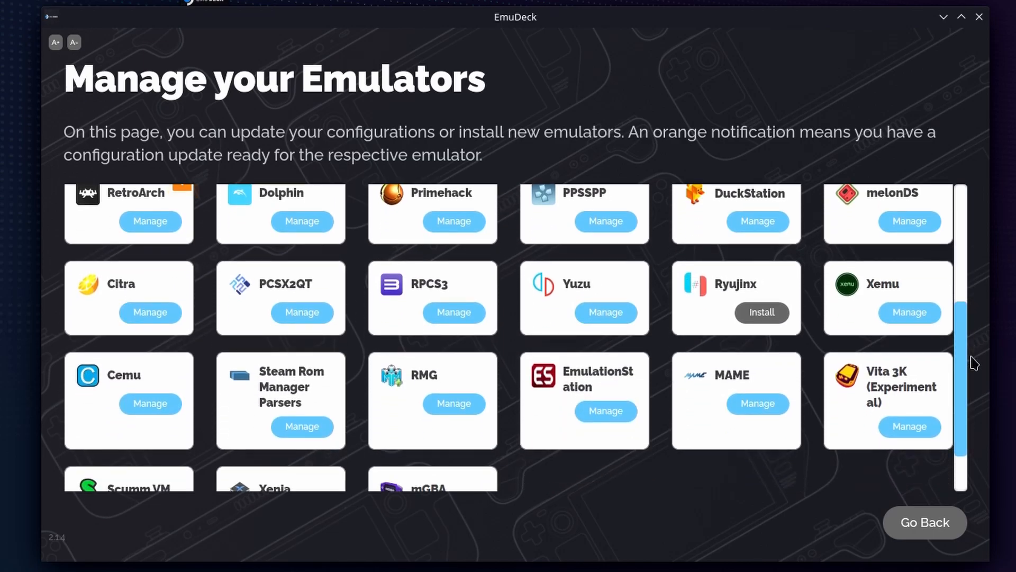
click(453, 311)
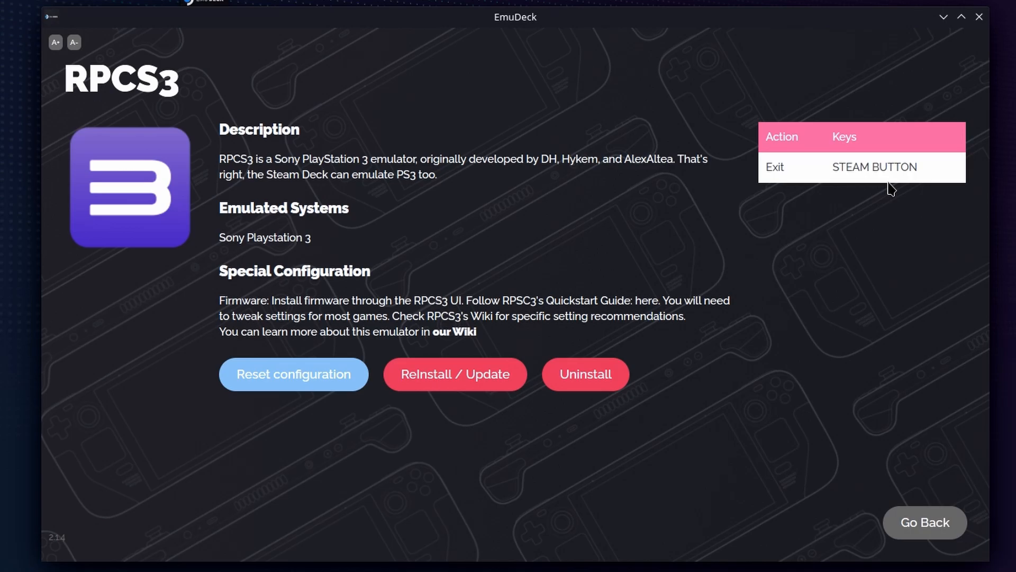
mouse_move(950, 54)
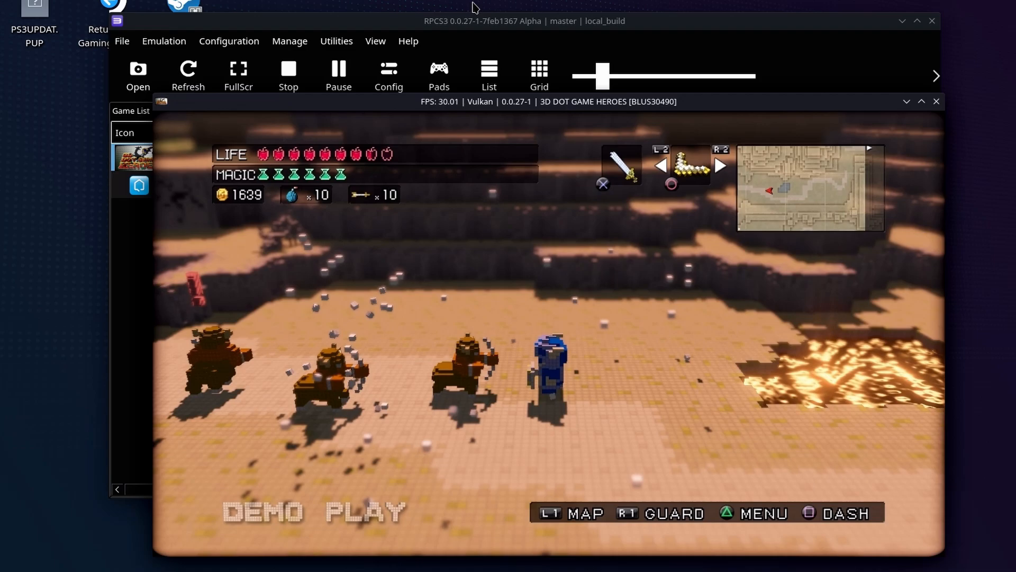
In Pads, set Player 1's handler to Null and then to Evdev.
click(438, 75)
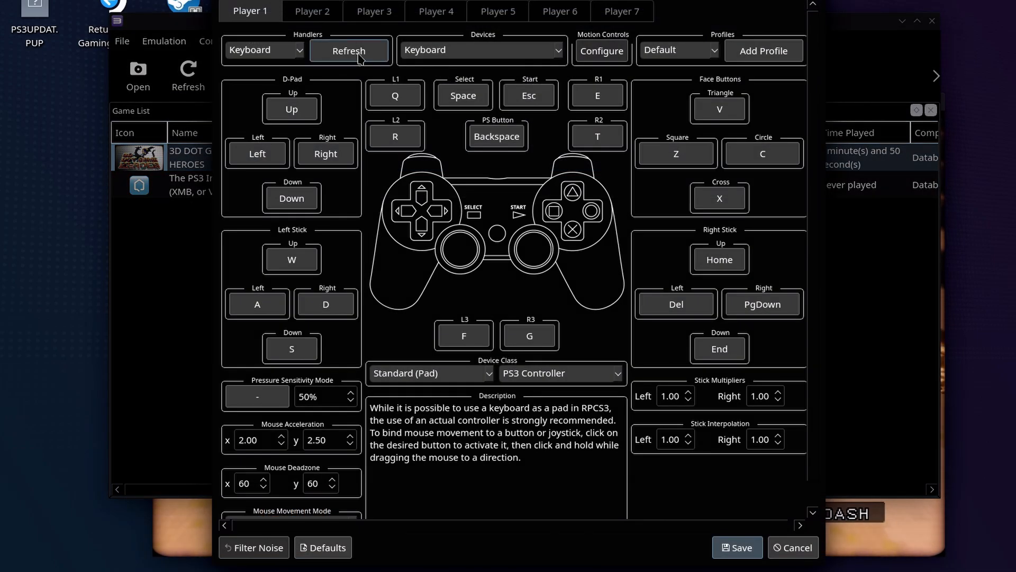
click(264, 50)
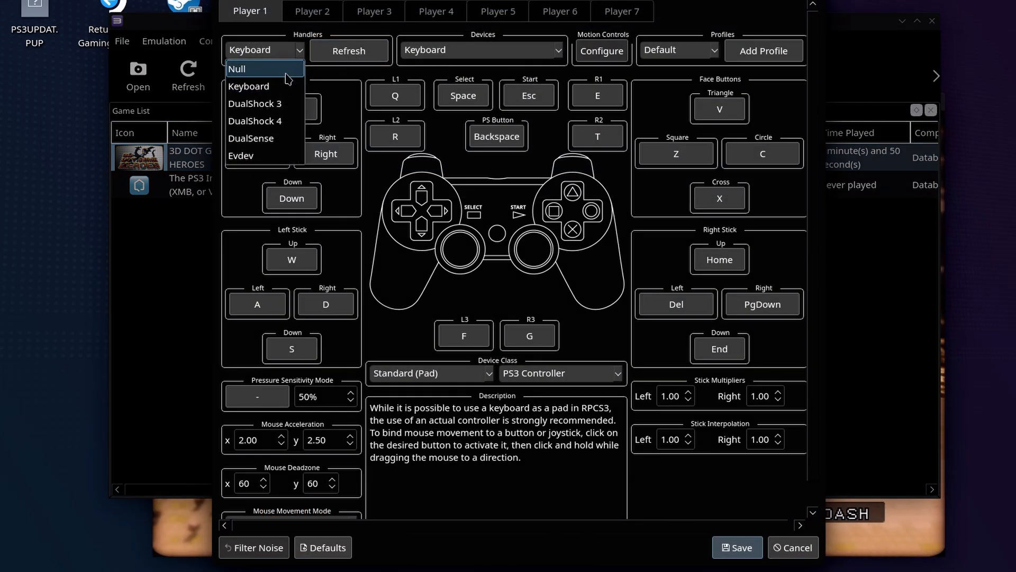
click(237, 69)
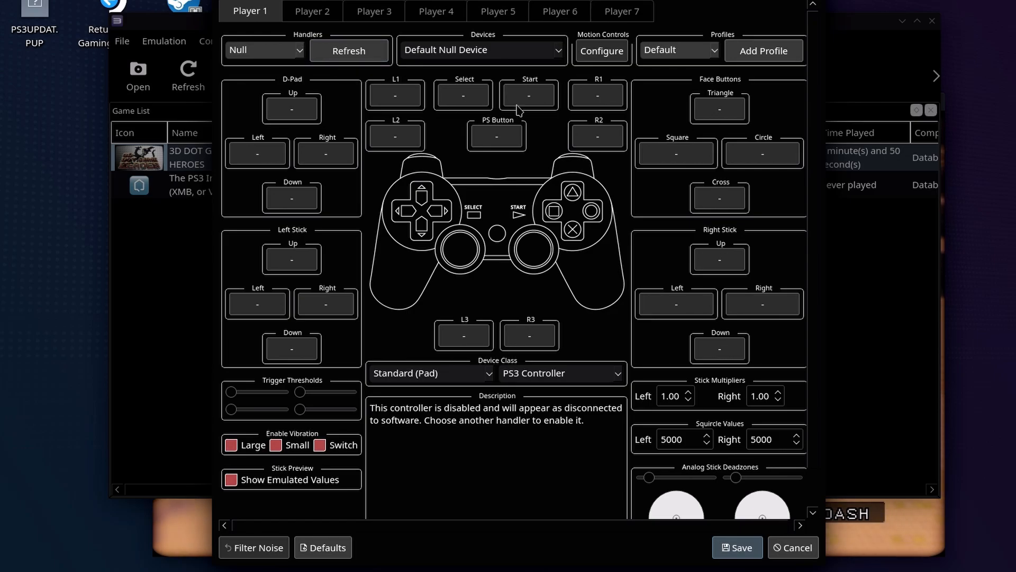
mouse_move(252, 33)
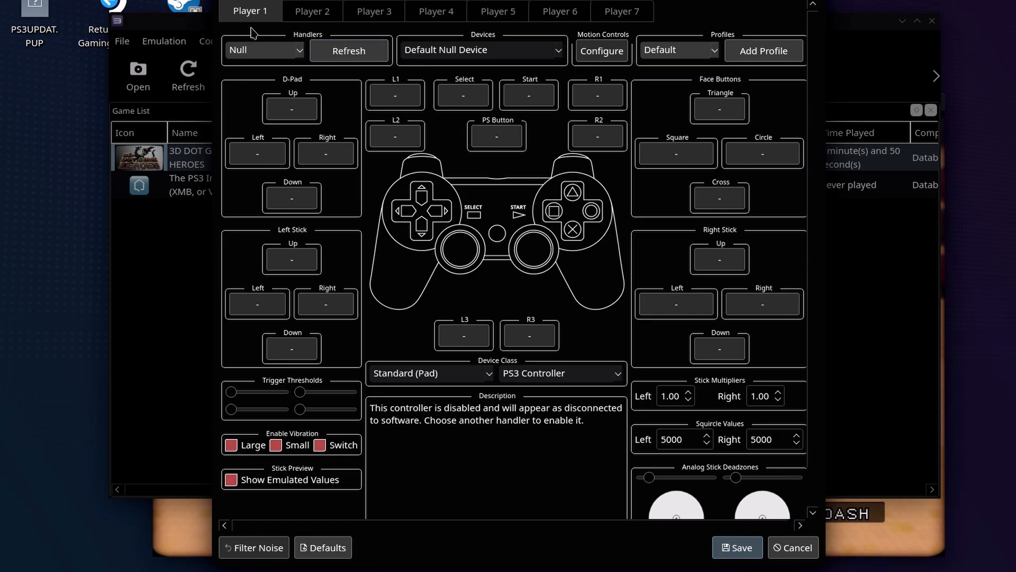
click(262, 50)
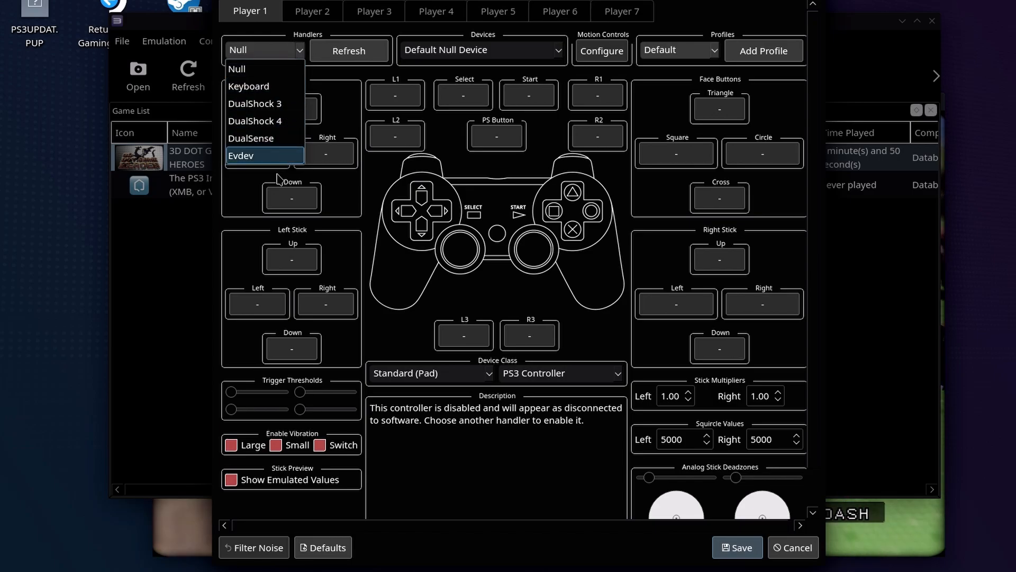
click(242, 155)
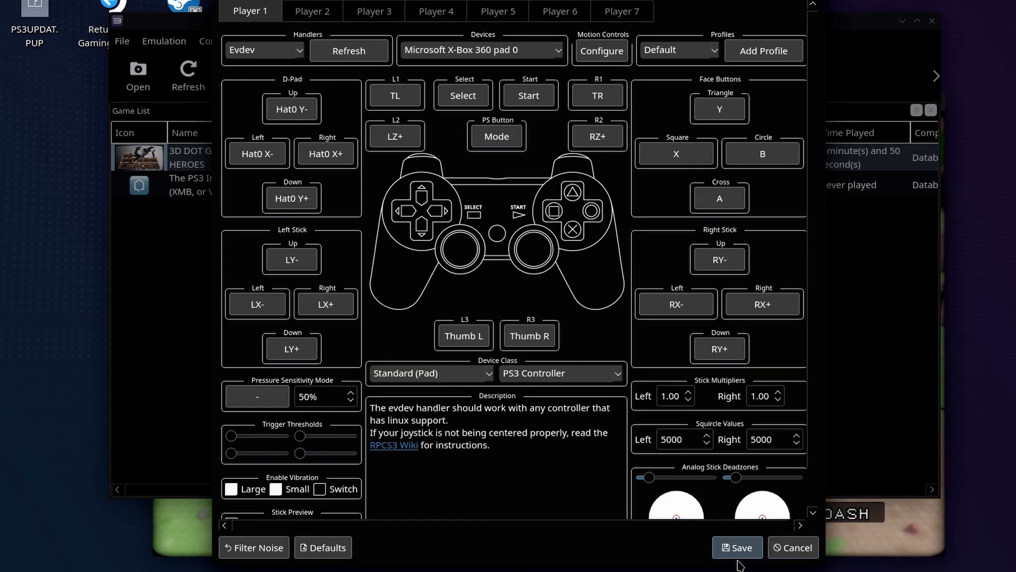
Pick the X-Box 360 pad as Player 1's device, then reach EmuDeck's RPCS3 Manage page.
click(737, 547)
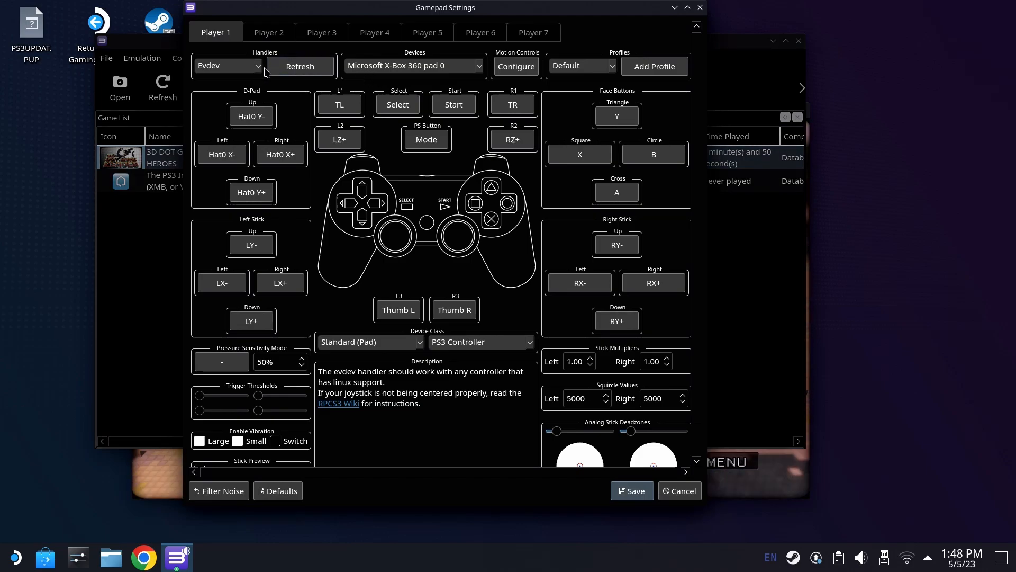
mouse_move(445, 63)
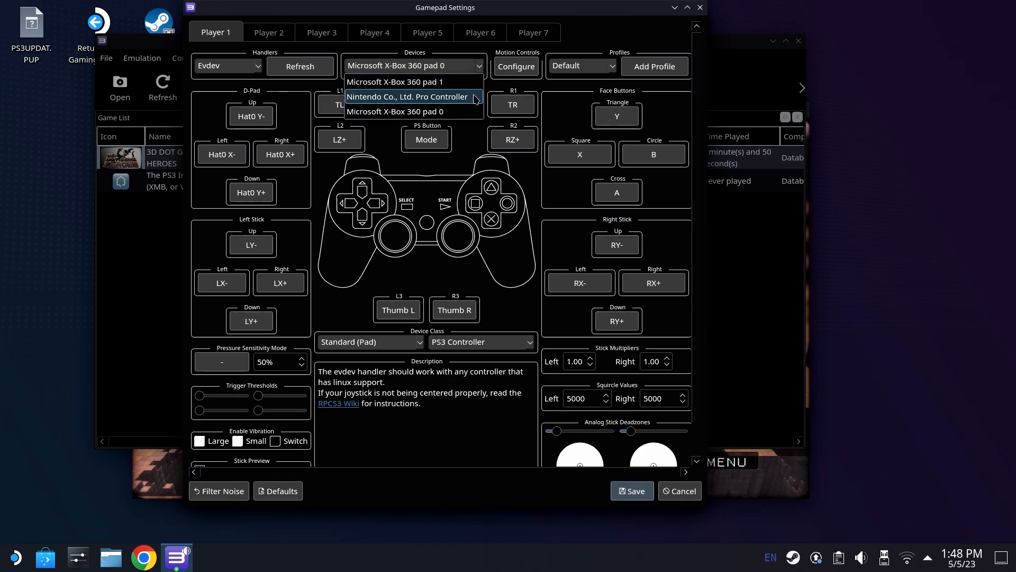
click(410, 96)
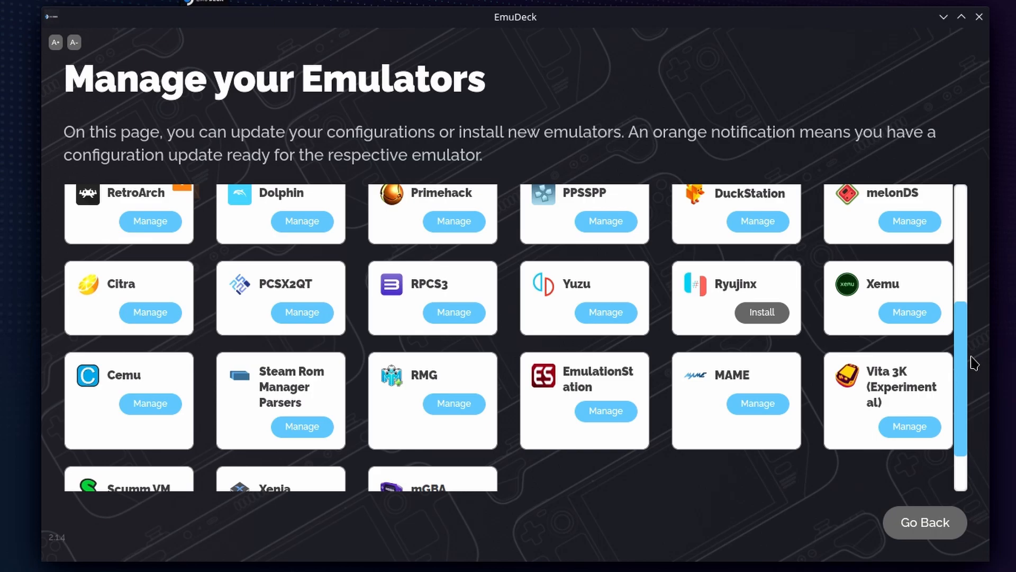
click(453, 311)
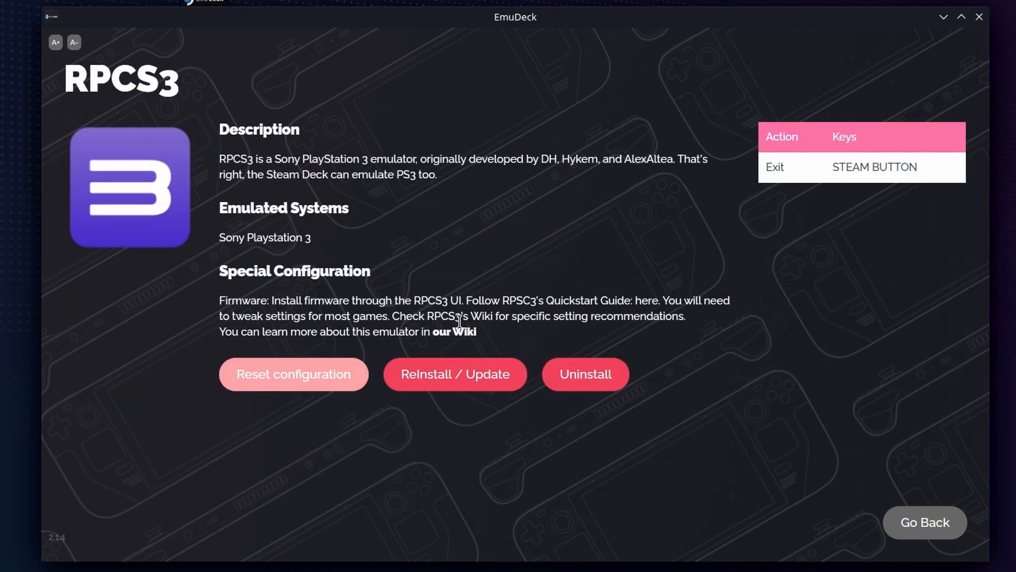